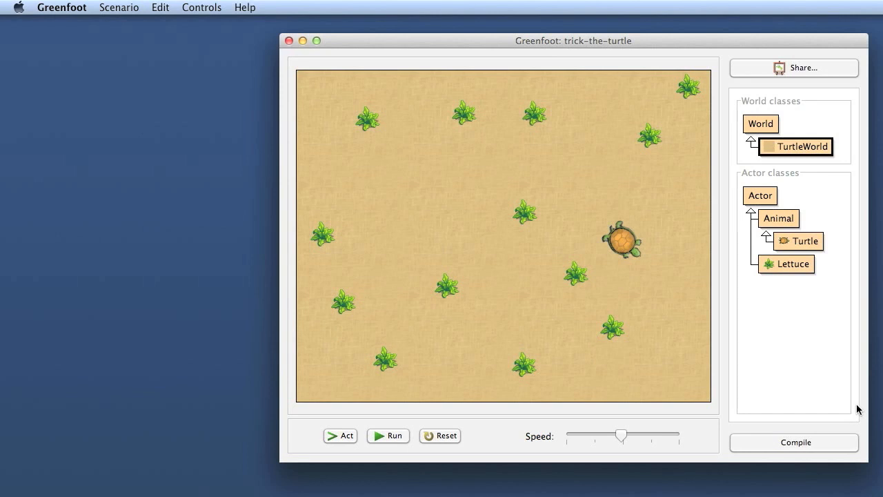
mouse_move(618, 281)
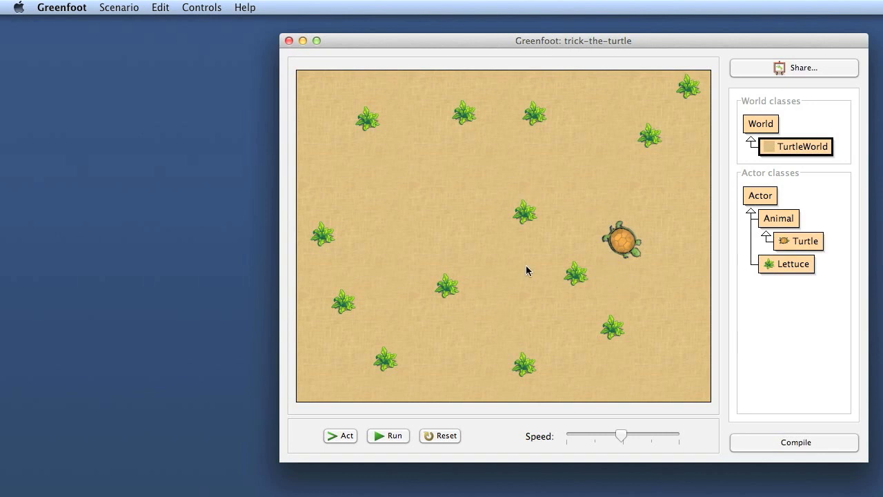
mouse_move(798, 240)
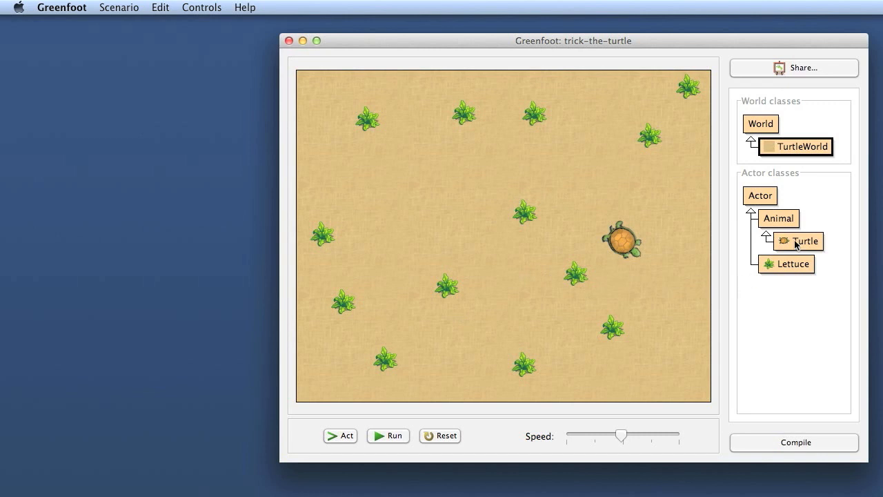
Step: Open the Turtle class's source code from the class diagram to review act()
double_click(798, 240)
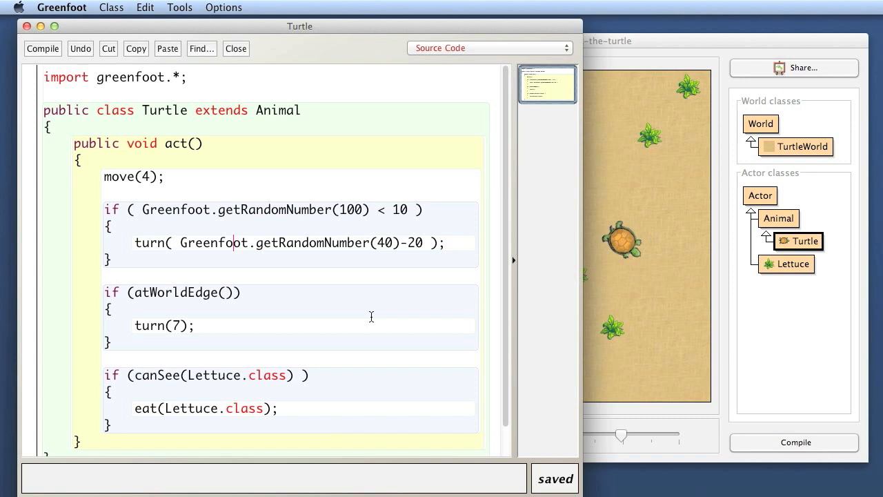
mouse_move(364, 316)
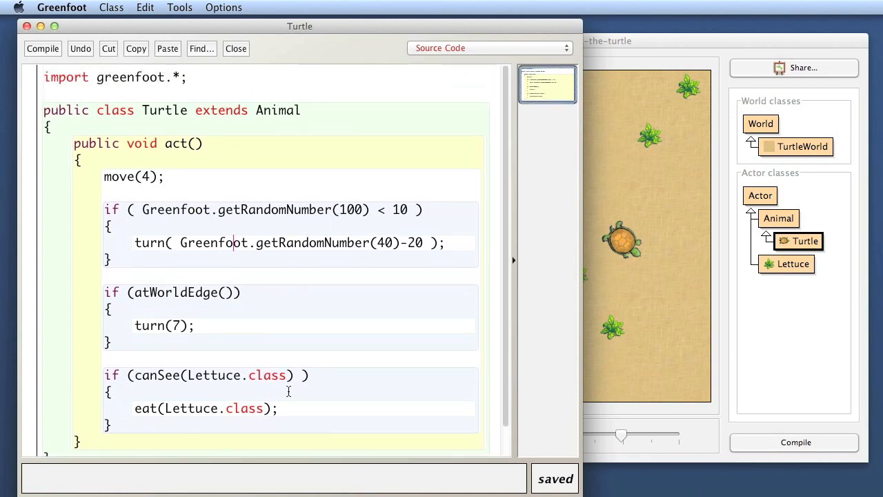
mouse_move(83, 146)
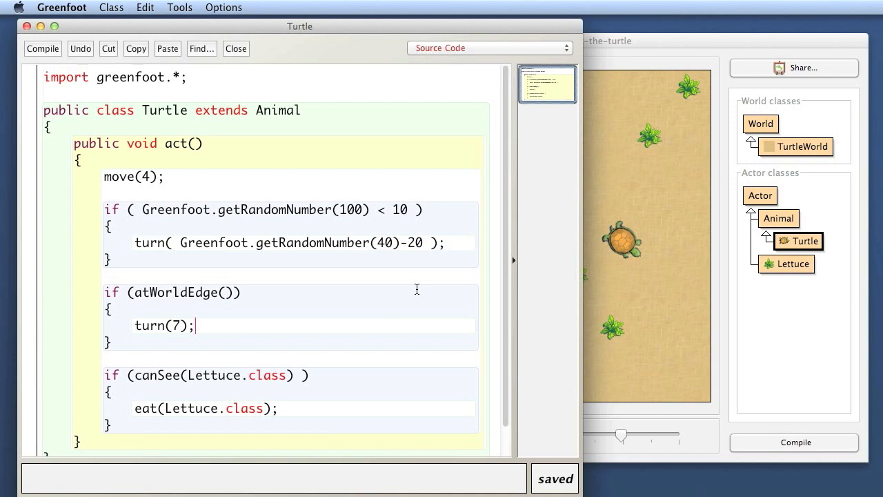
mouse_move(317, 271)
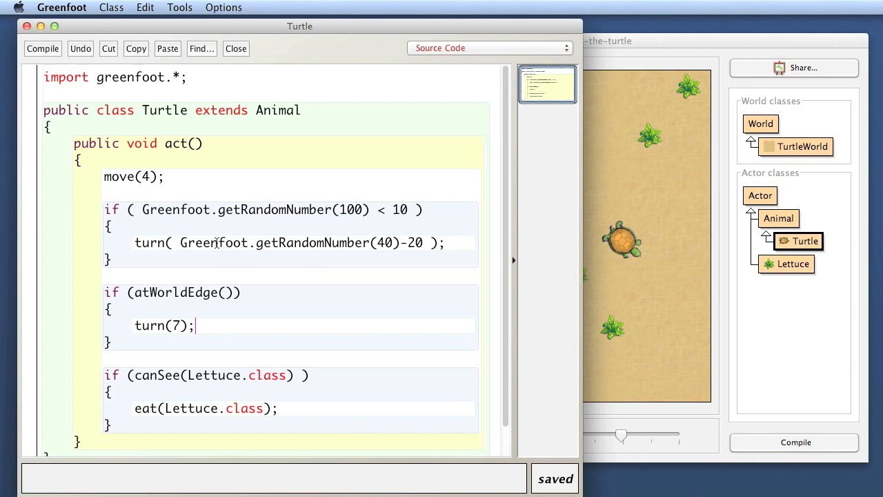
mouse_move(654, 251)
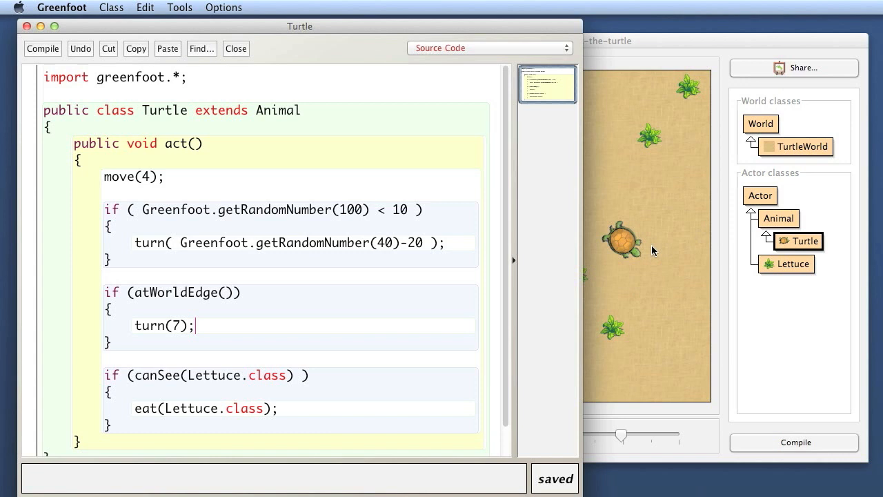
mouse_move(370, 210)
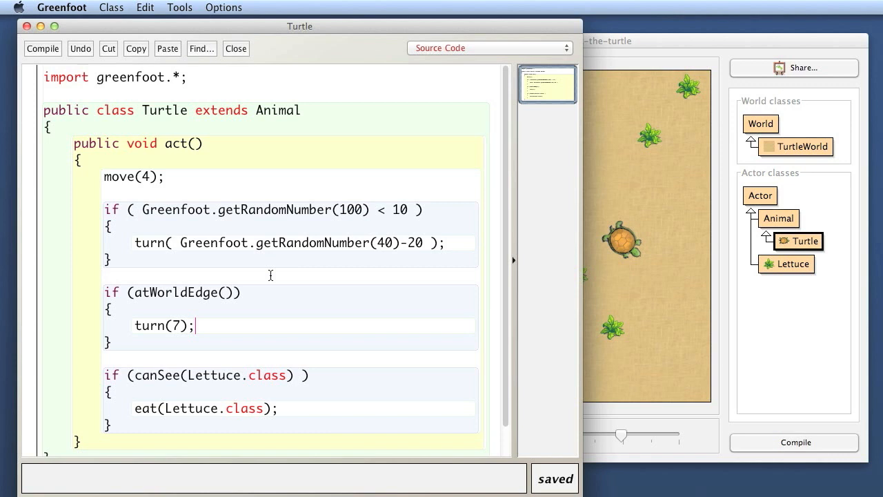
mouse_move(178, 214)
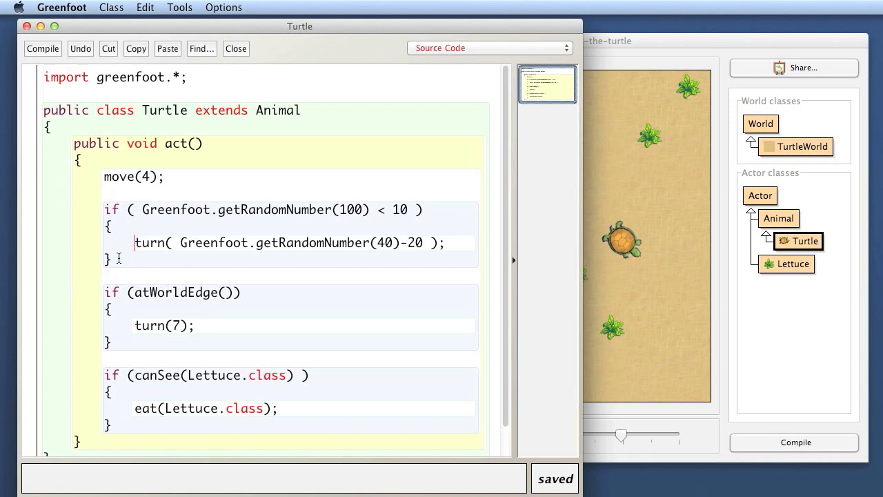
mouse_move(309, 207)
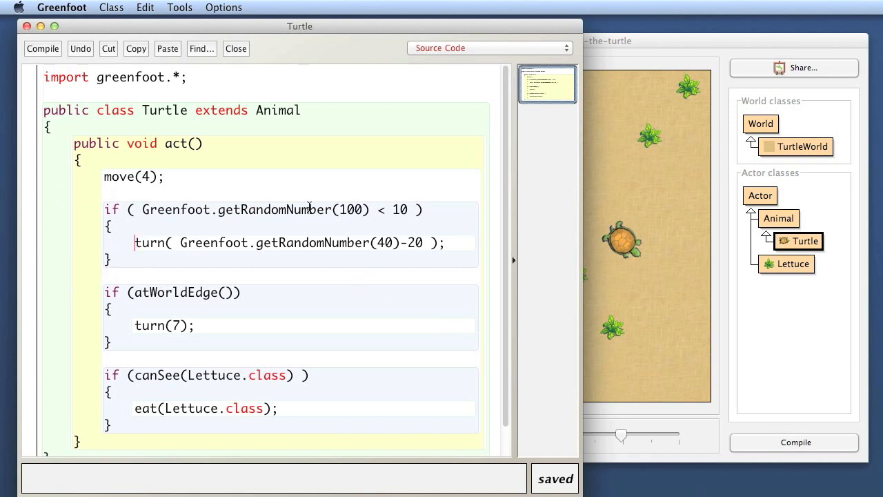
mouse_move(352, 322)
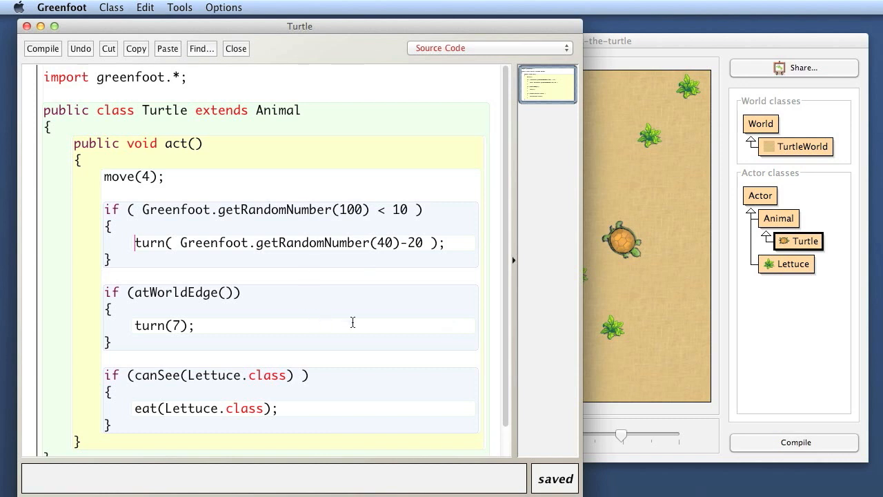
mouse_move(375, 306)
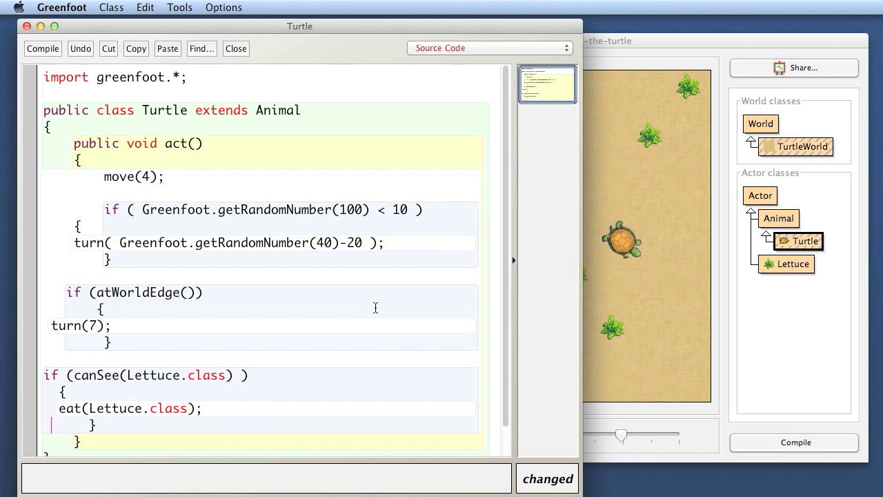
mouse_move(492, 99)
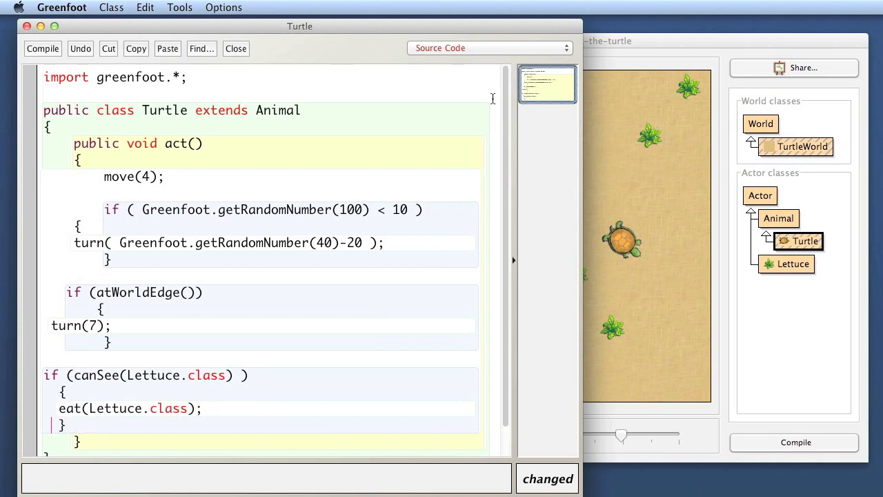
Step: Compile the misindented Turtle class to show it still has no syntax errors
left_click(41, 48)
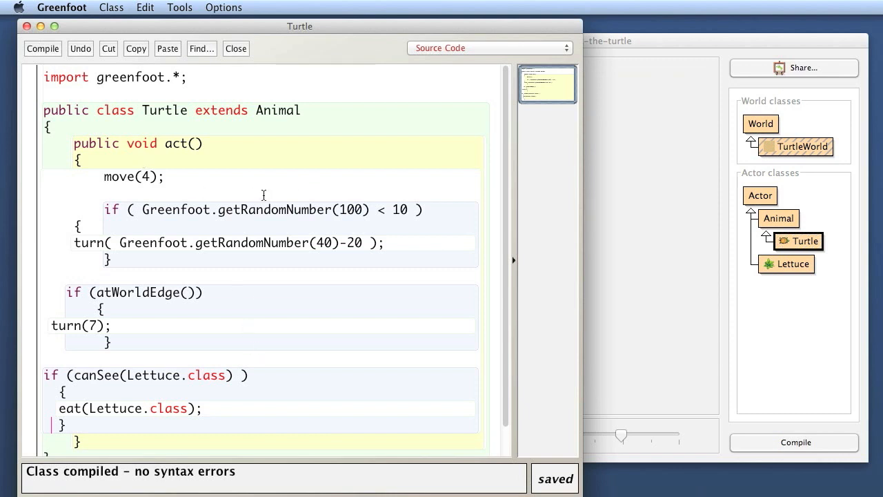
mouse_move(135, 245)
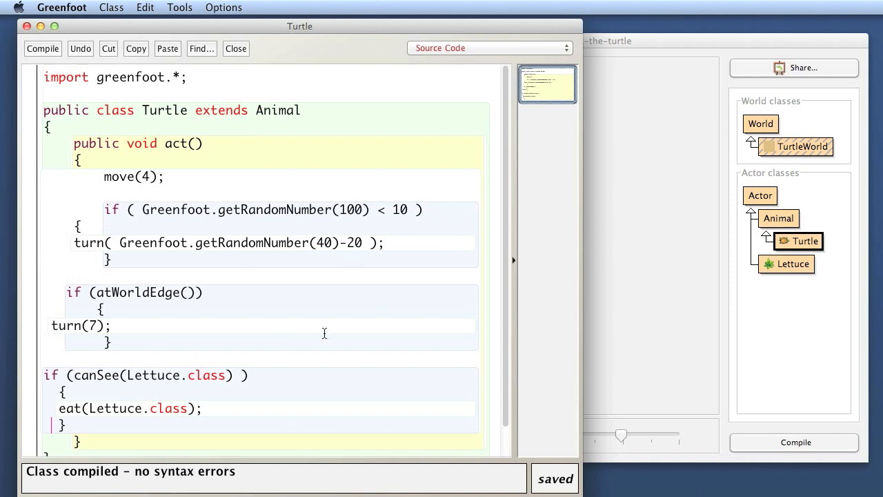
Step: Re-indent the whole Turtle class with Edit > Auto-layout
left_click(145, 8)
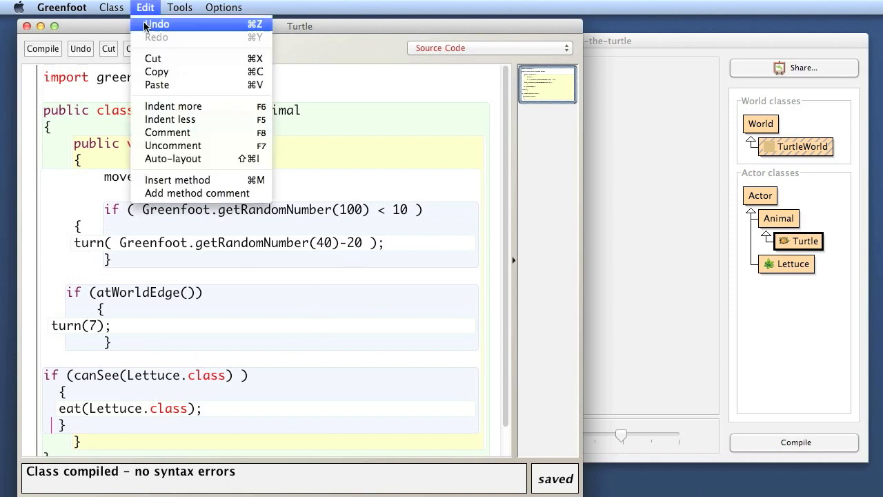
mouse_move(172, 158)
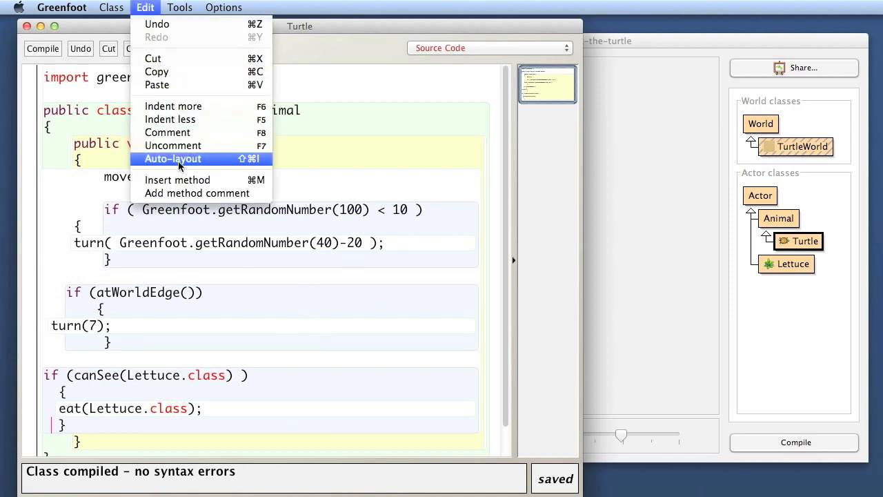
left_click(174, 159)
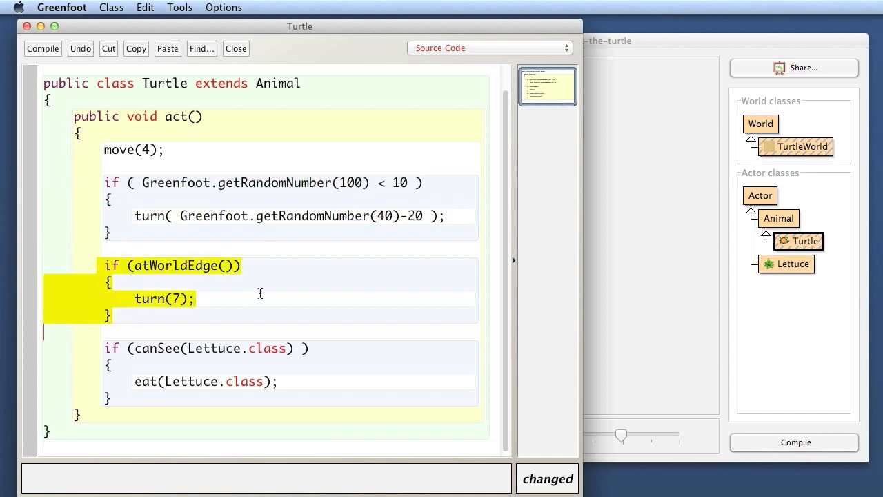
mouse_move(86, 344)
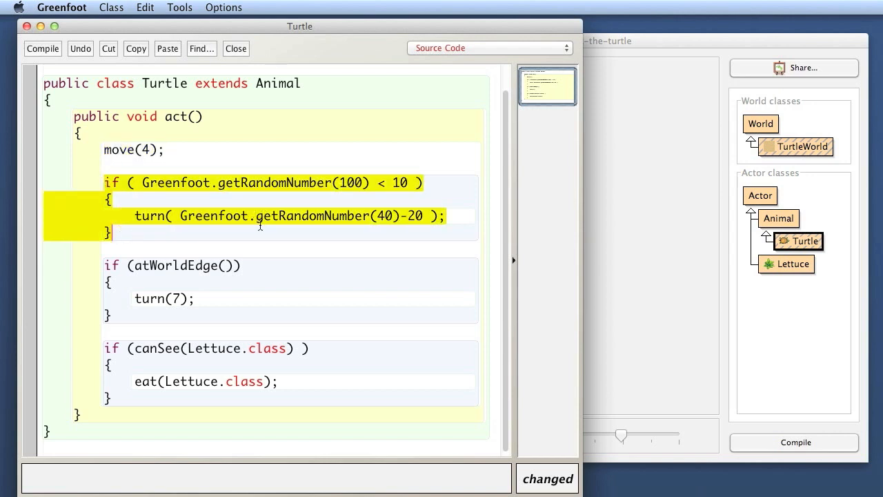
mouse_move(334, 203)
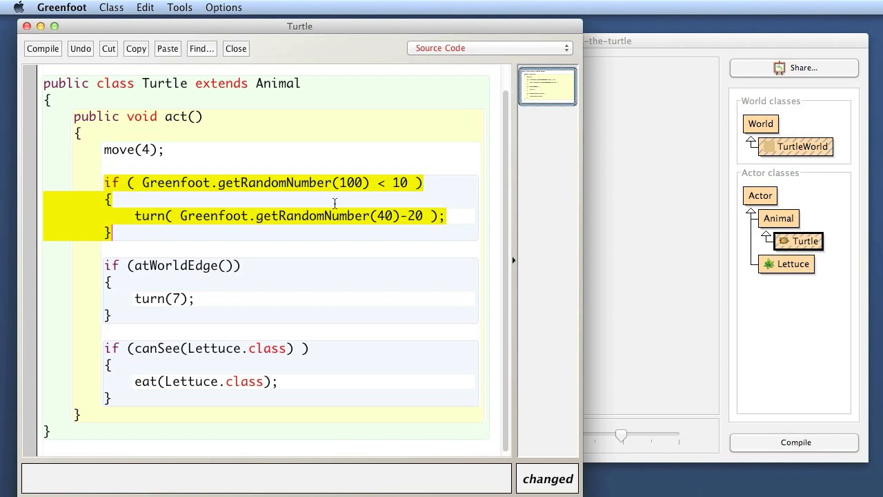
mouse_move(333, 232)
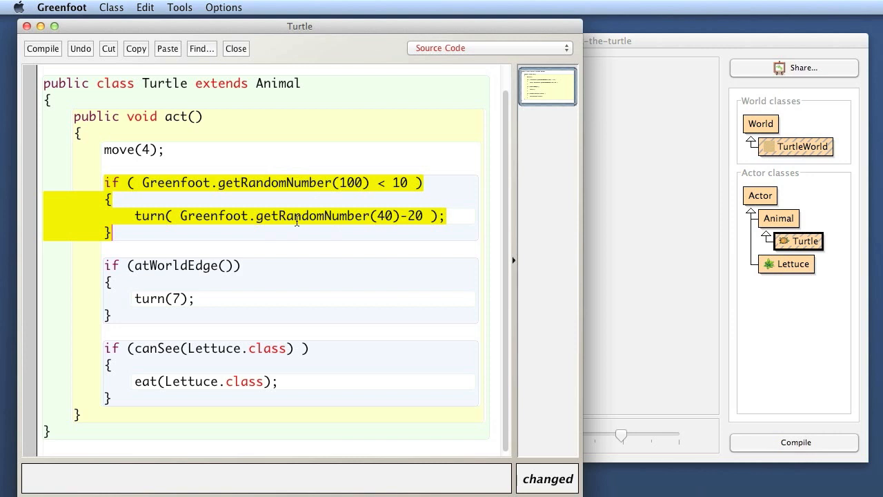
Step: Write an empty 'public void randomTurn()' method header with braces below act()
left_click(241, 200)
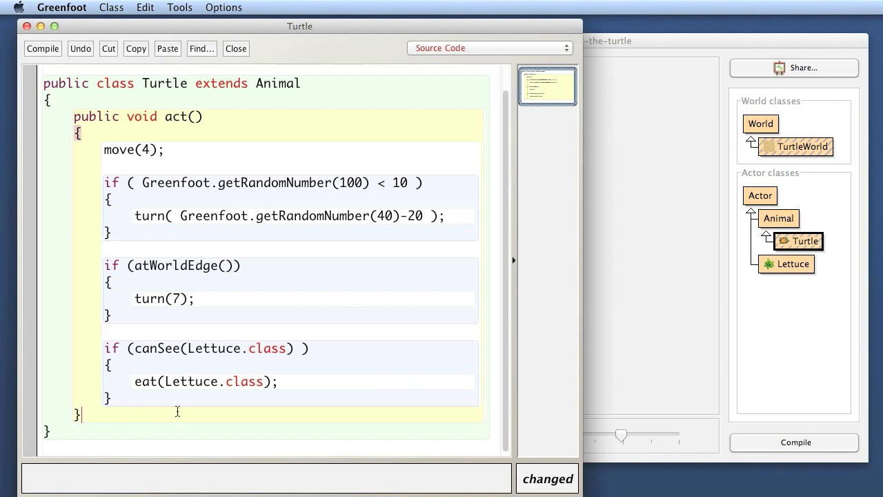
key("Return")
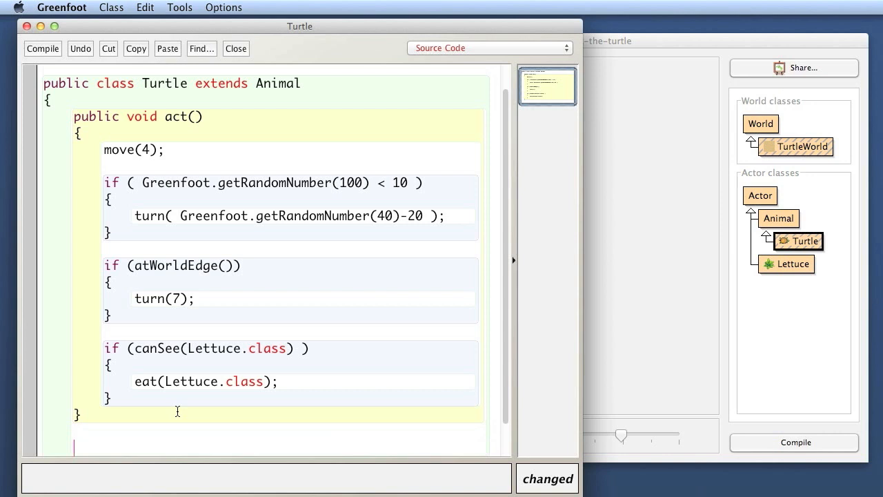
scroll("down", 3)
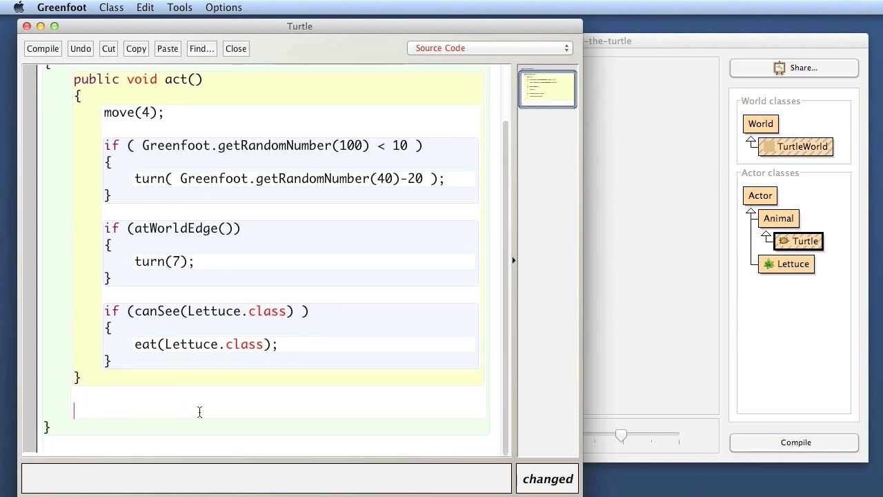
scroll("up", 3)
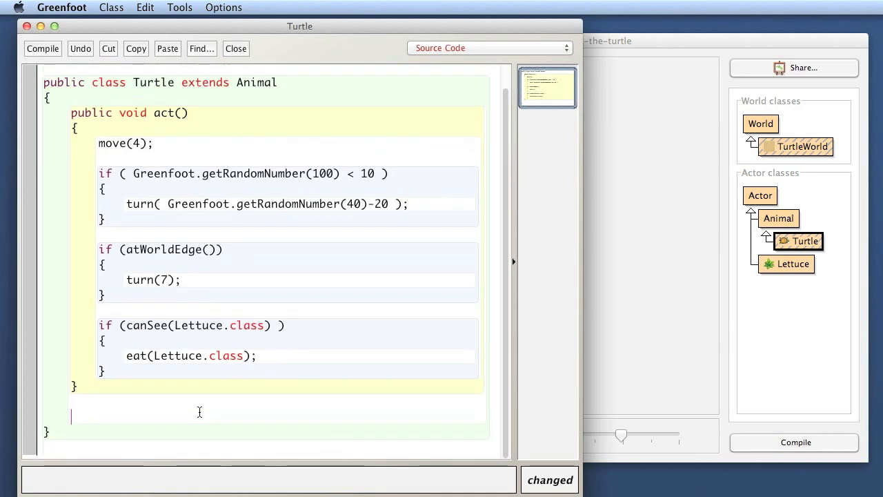
mouse_move(311, 348)
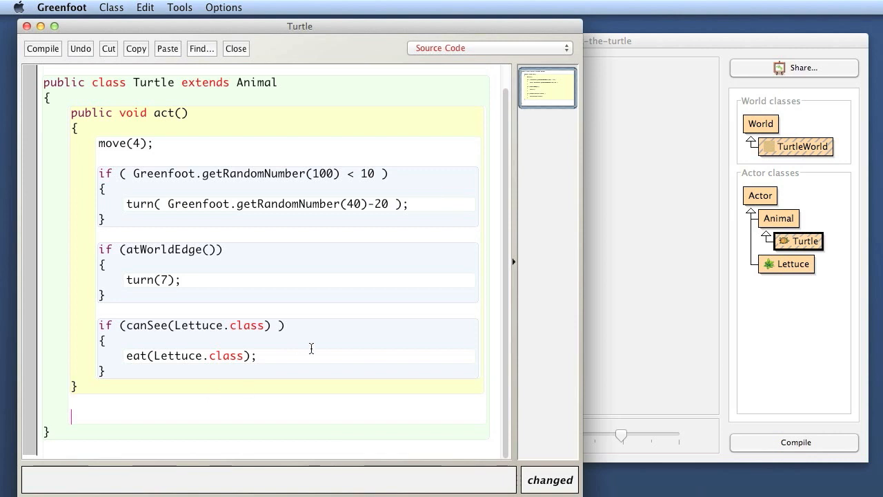
mouse_move(334, 316)
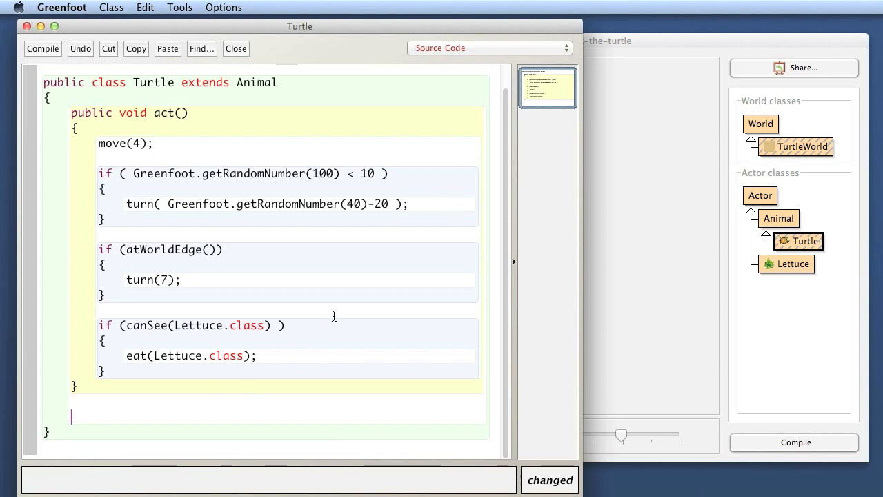
type("public")
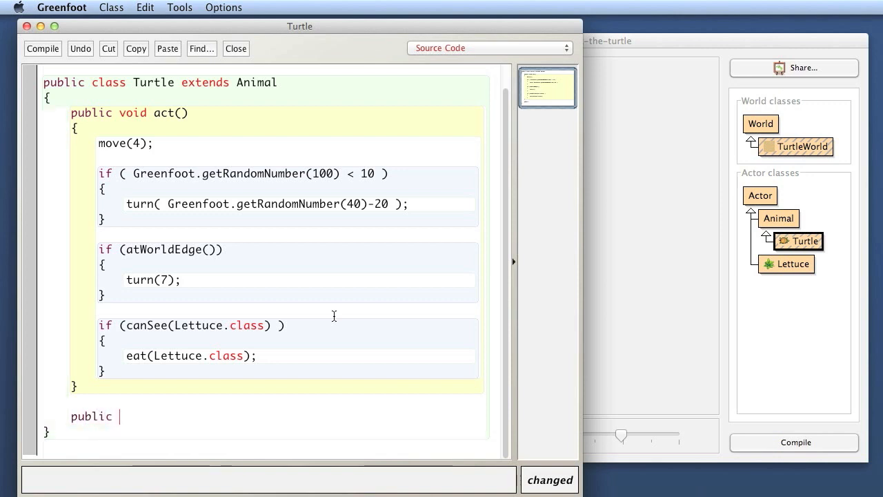
type("void")
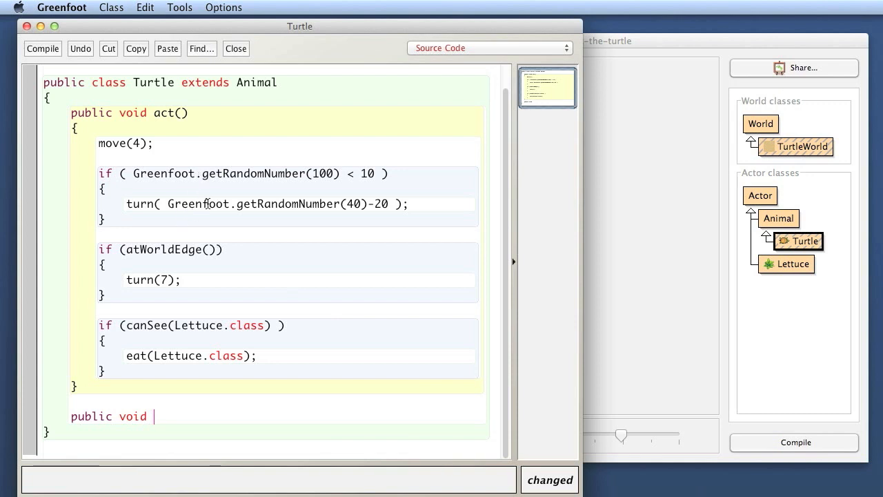
mouse_move(392, 319)
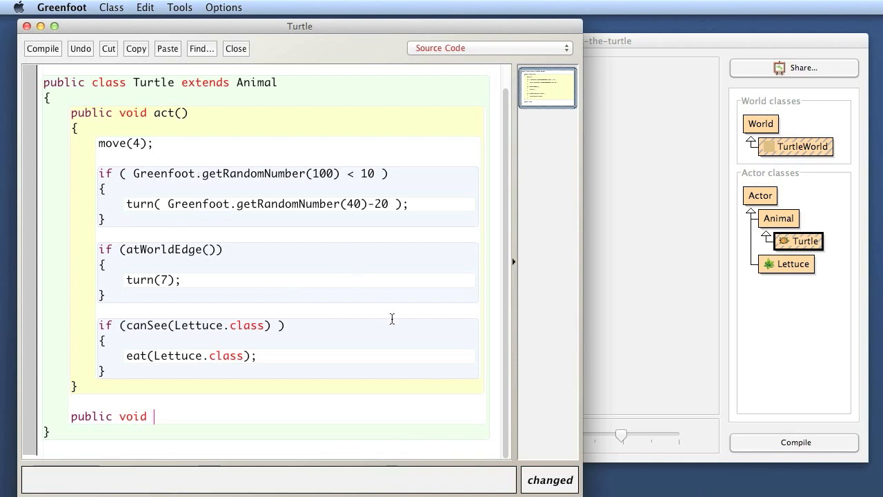
type("random")
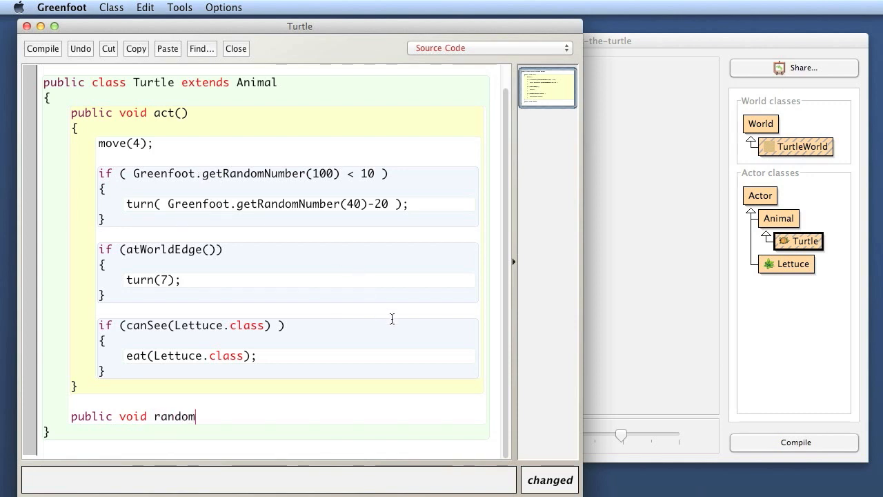
type("Turn")
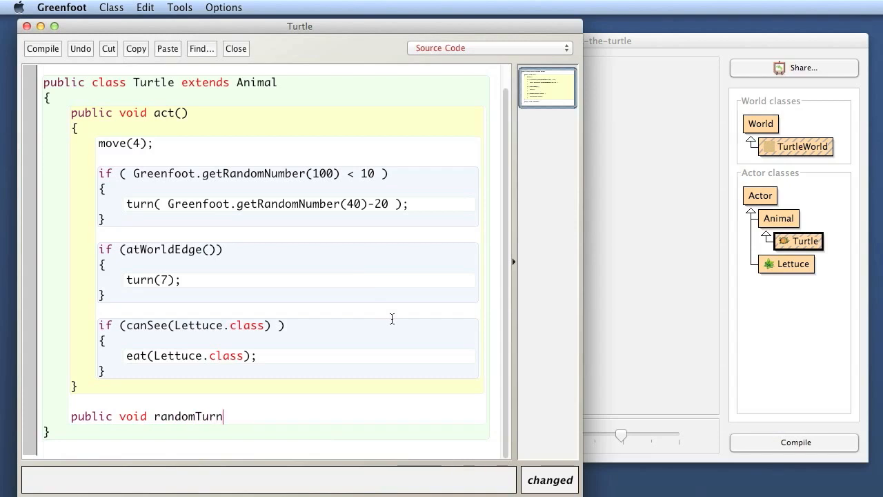
type("()")
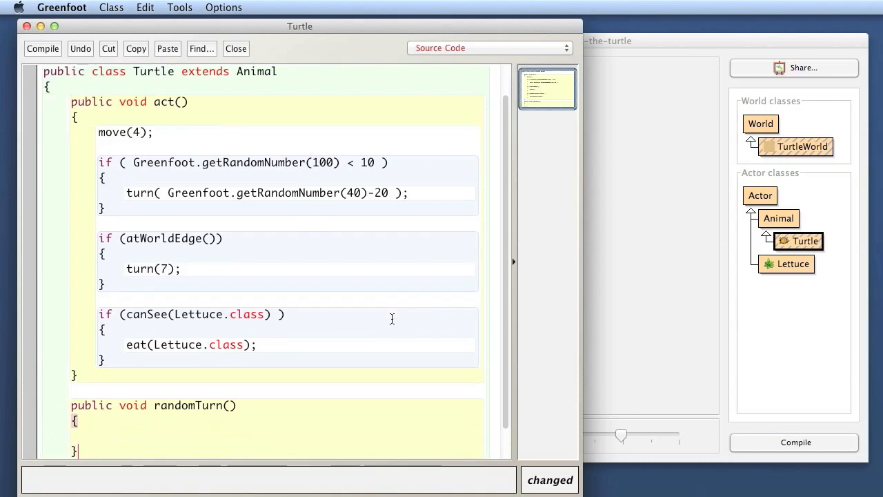
scroll("down", 3)
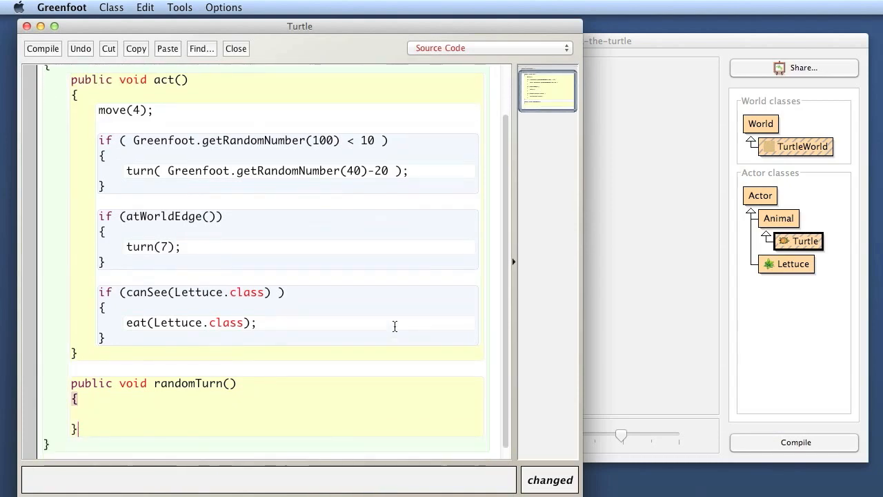
mouse_move(84, 157)
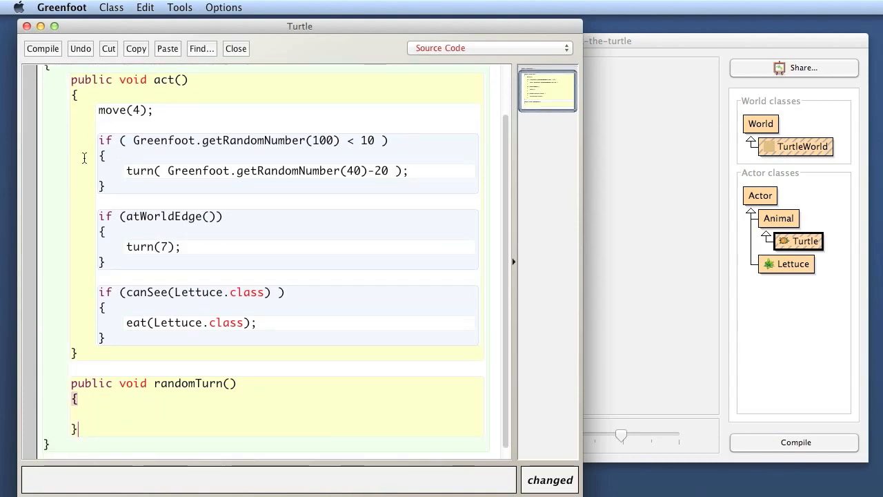
Step: Cut the random-turn if block from act() and paste it into randomTurn()
left_click_drag(100, 141, 107, 187)
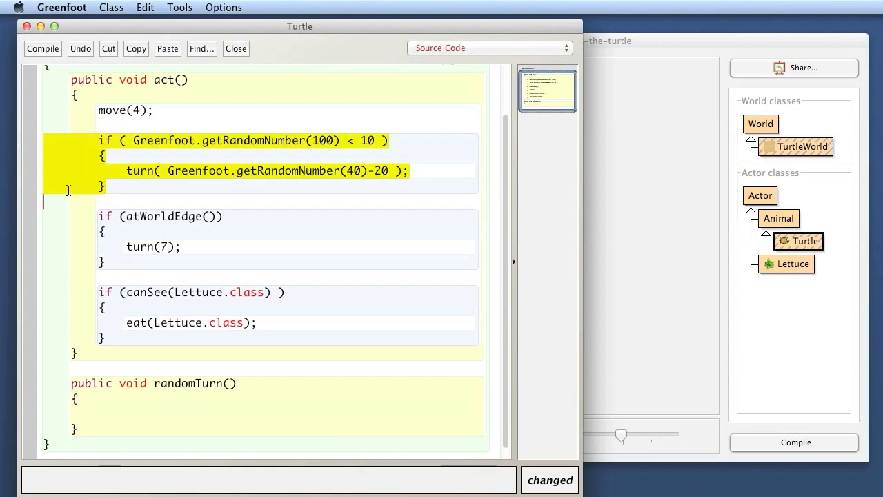
left_click(108, 48)
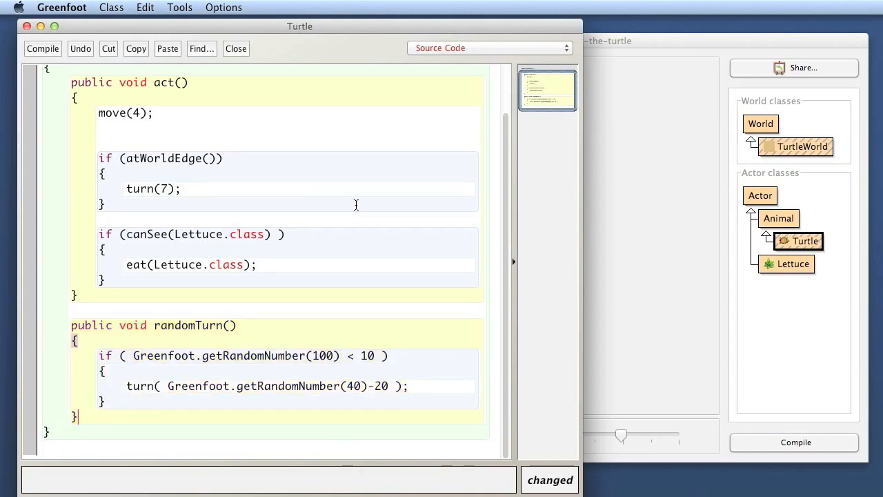
mouse_move(362, 240)
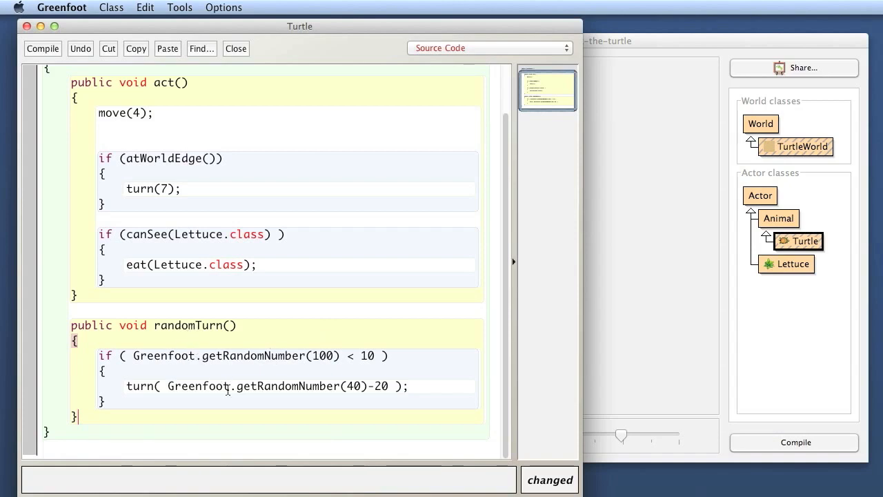
mouse_move(251, 381)
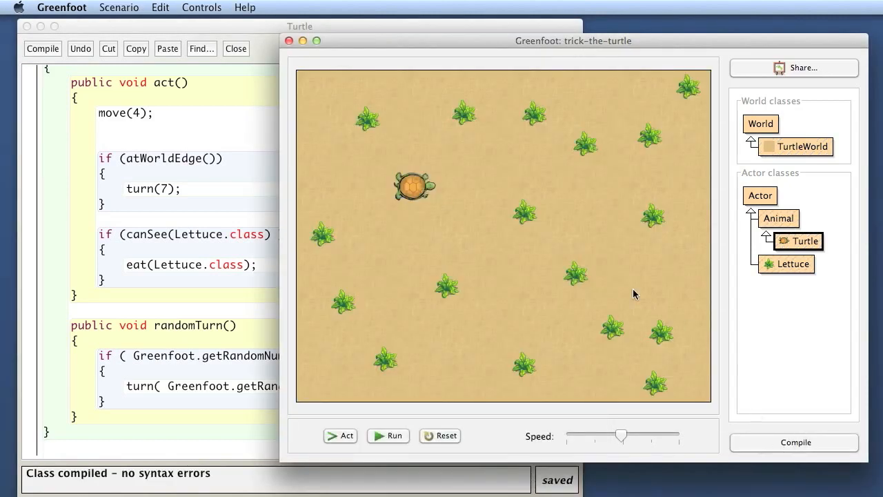
Step: Run and pause the scenario to watch the turtle move without random turns
left_click(388, 436)
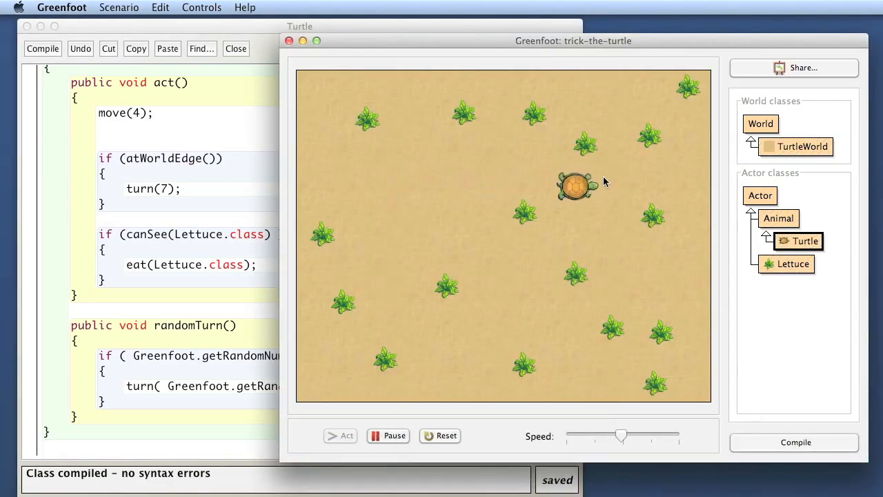
left_click(339, 436)
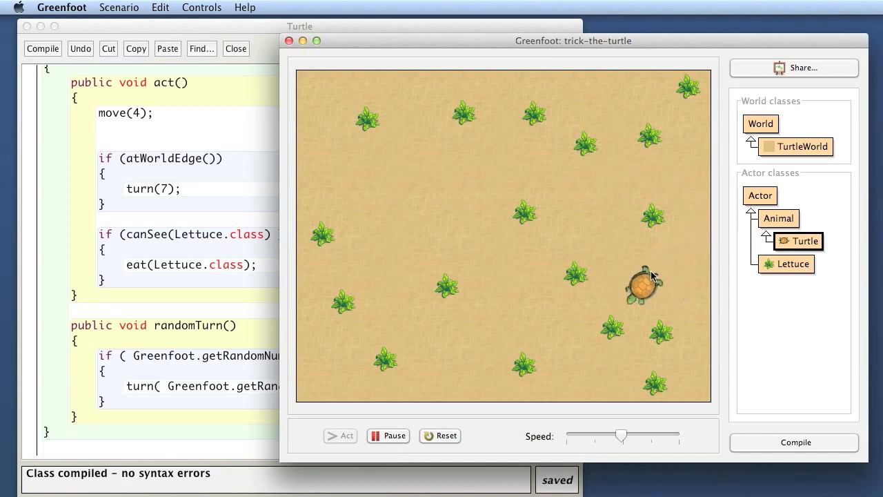
left_click(339, 436)
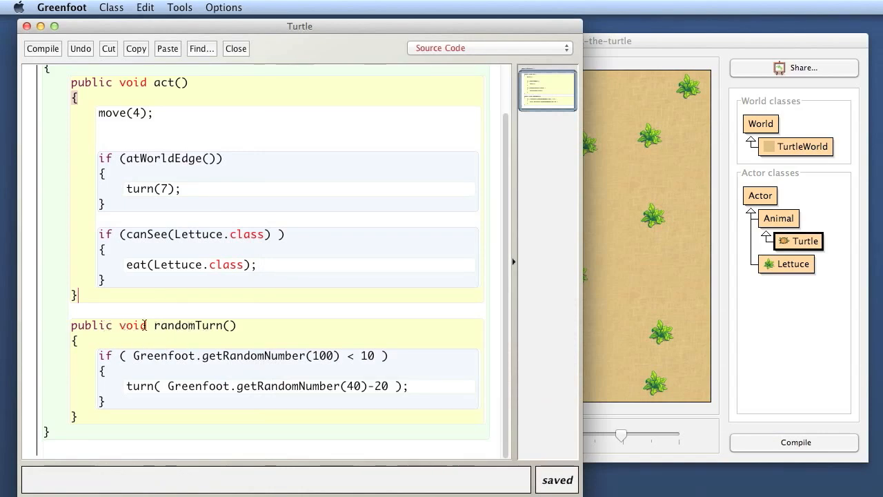
Step: Invoke void randomTurn() directly on the turtle from its context menu
double_click(171, 325)
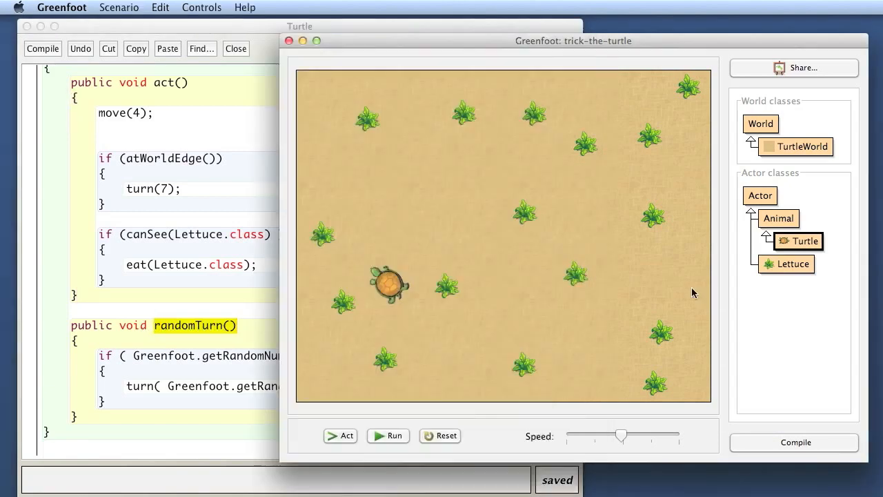
right_click(389, 285)
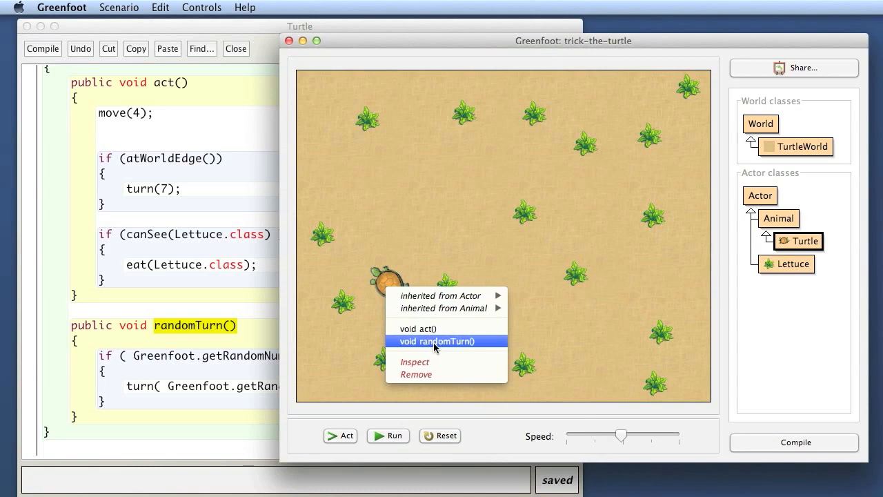
left_click(436, 340)
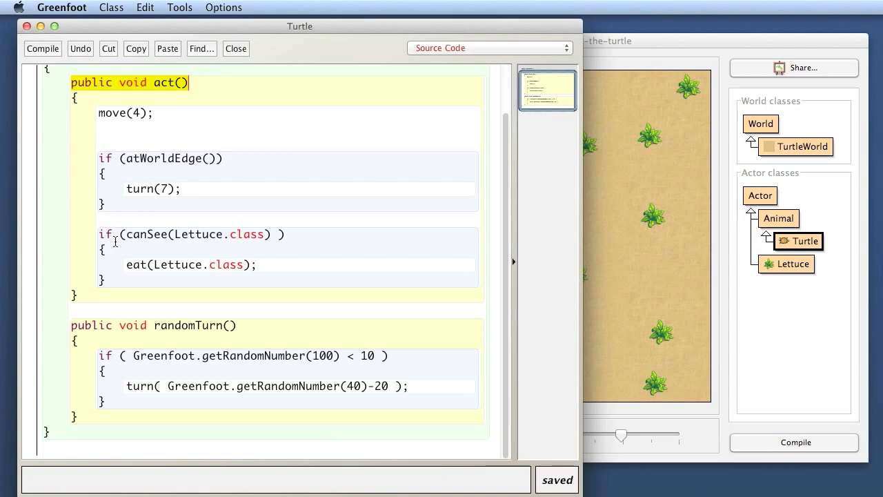
mouse_move(117, 356)
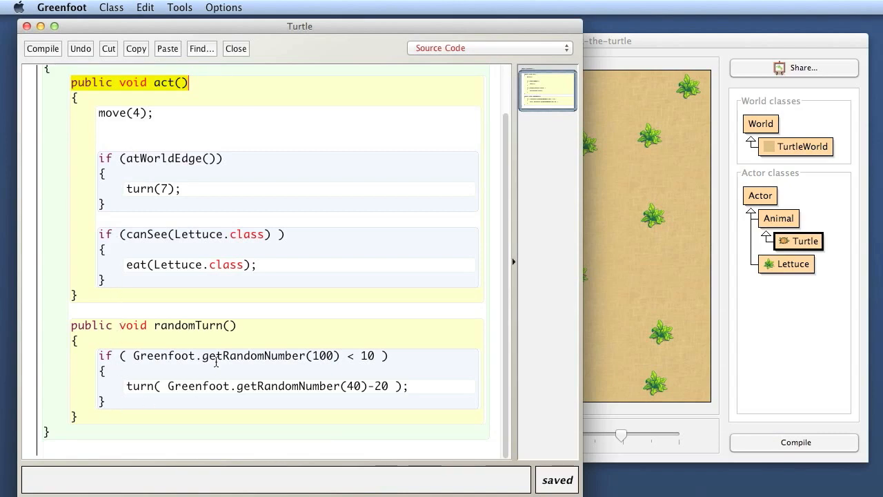
Step: Add a randomTurn(); call after move(4); in act() and compile the class
left_click(237, 325)
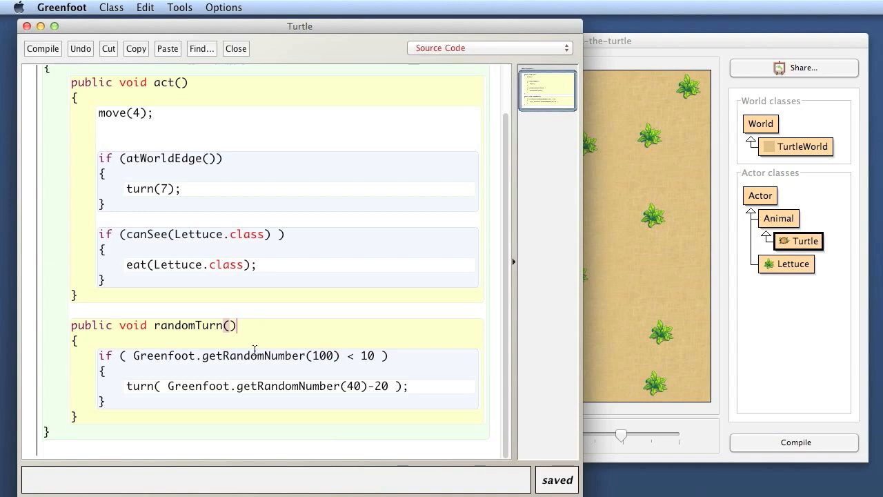
double_click(195, 325)
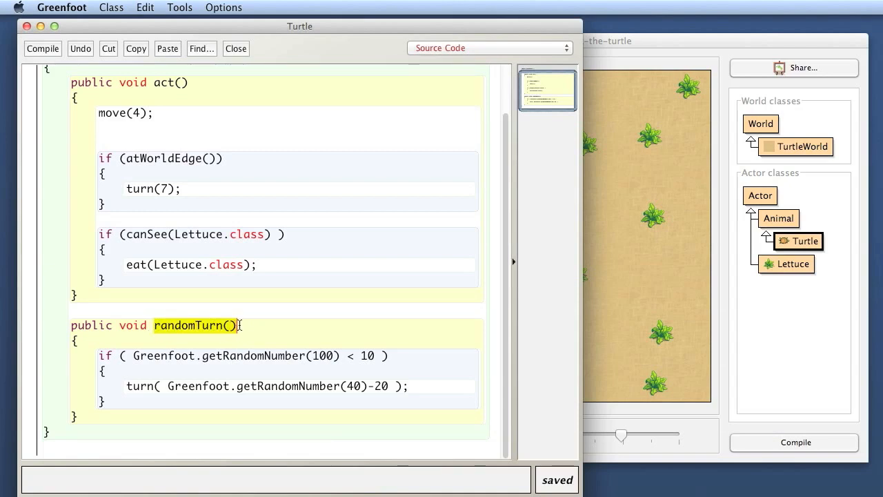
left_click(297, 166)
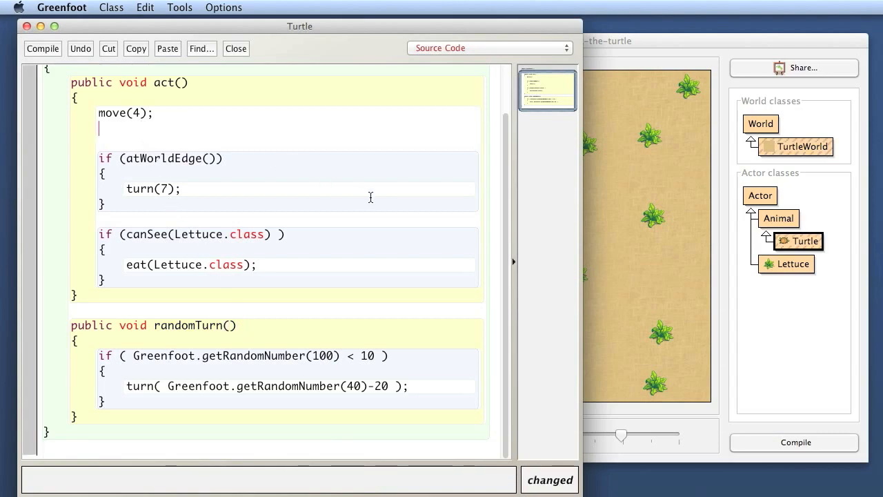
type("randomT")
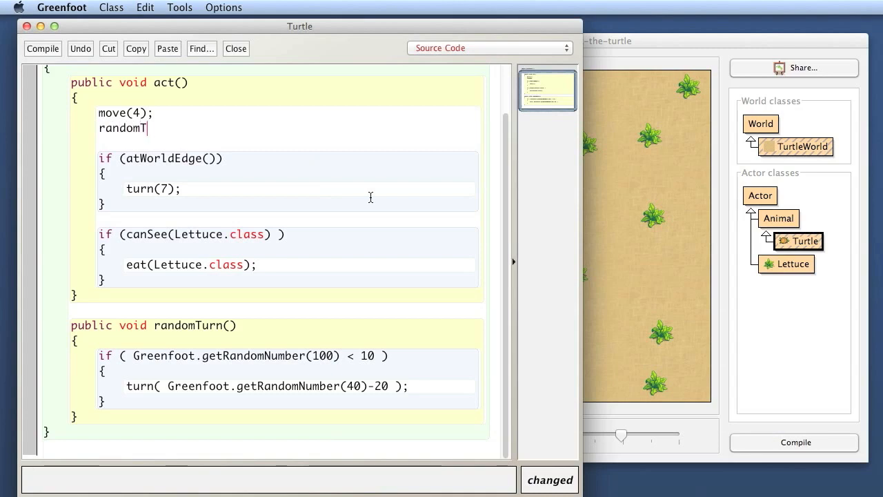
type("urn")
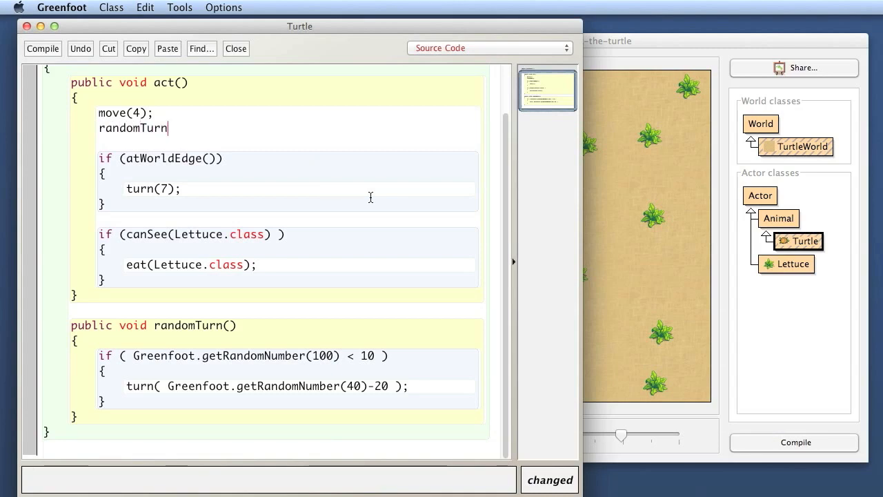
type("()")
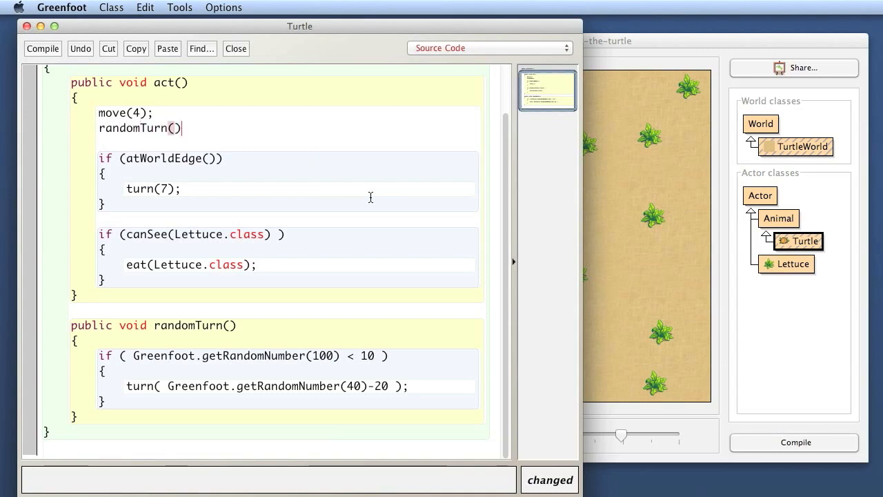
type(";")
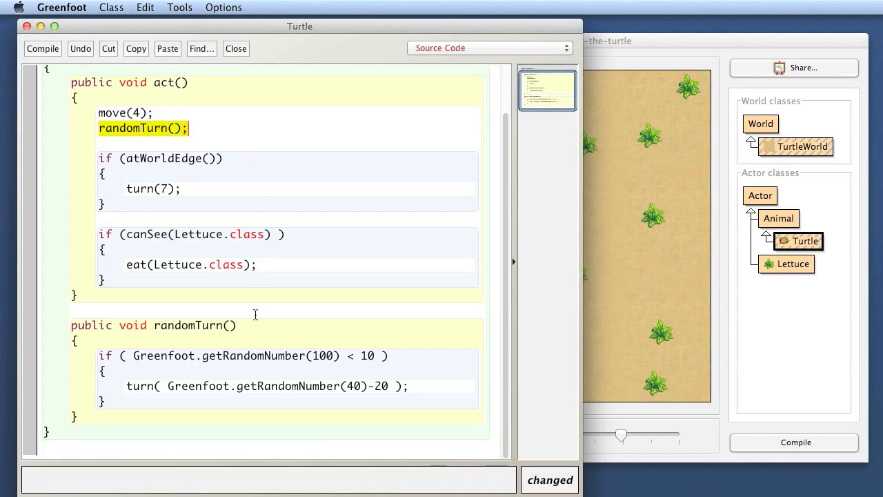
mouse_move(141, 406)
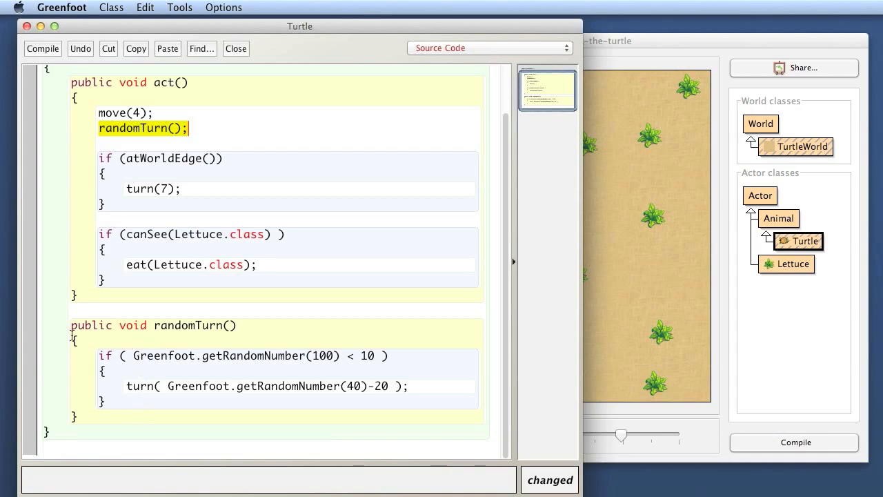
mouse_move(328, 244)
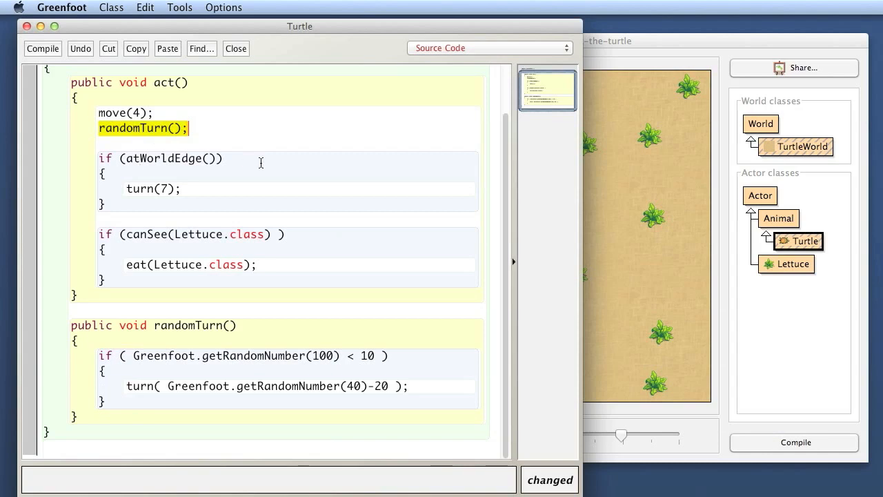
left_click(795, 442)
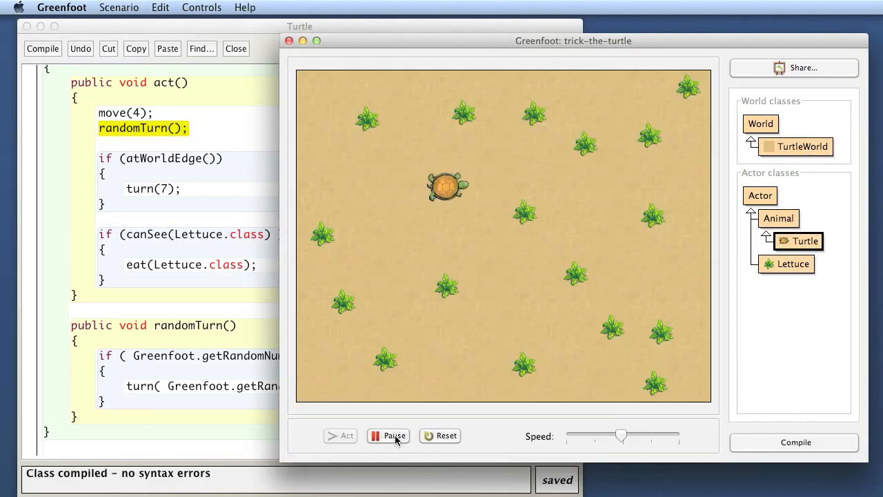
mouse_move(388, 436)
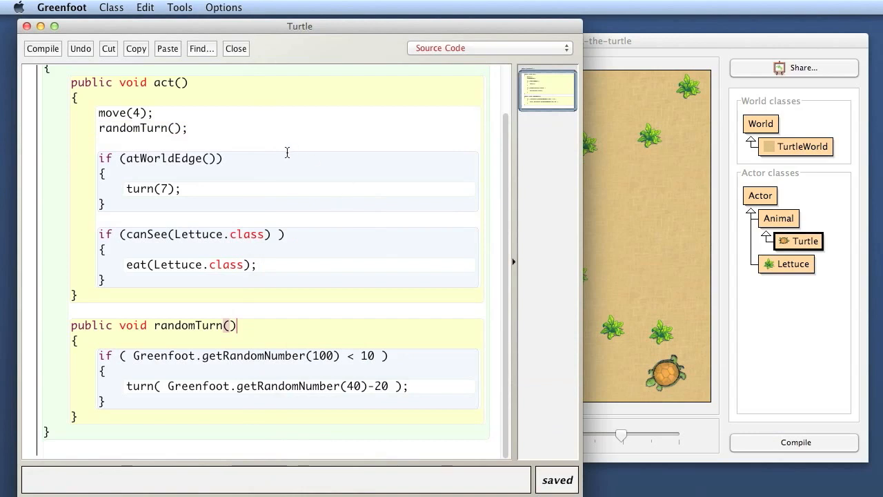
Step: Start a new blank line below the randomTurn() method
double_click(165, 157)
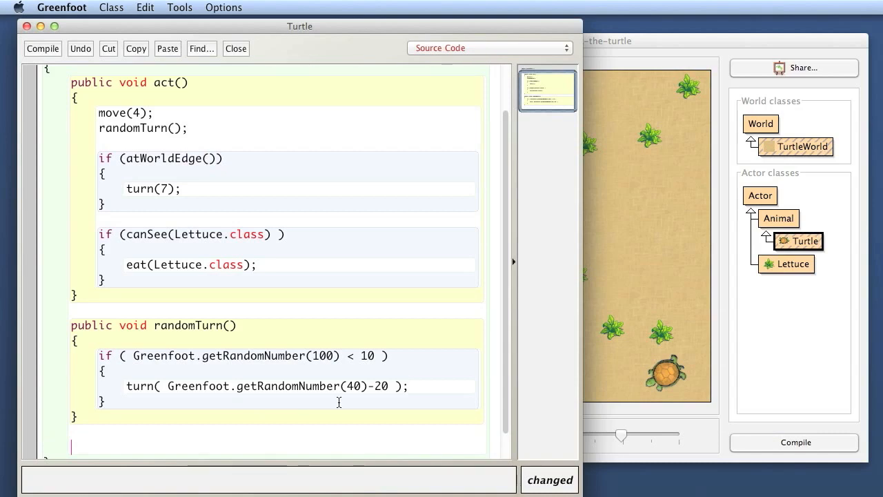
Step: Write the 'public void turnAtEdge()' method header in the Turtle class
type("public void")
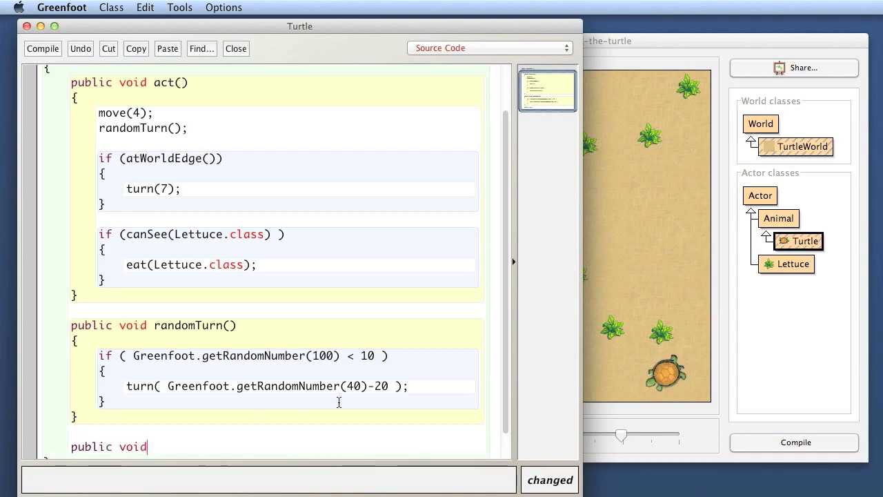
type("turnAt")
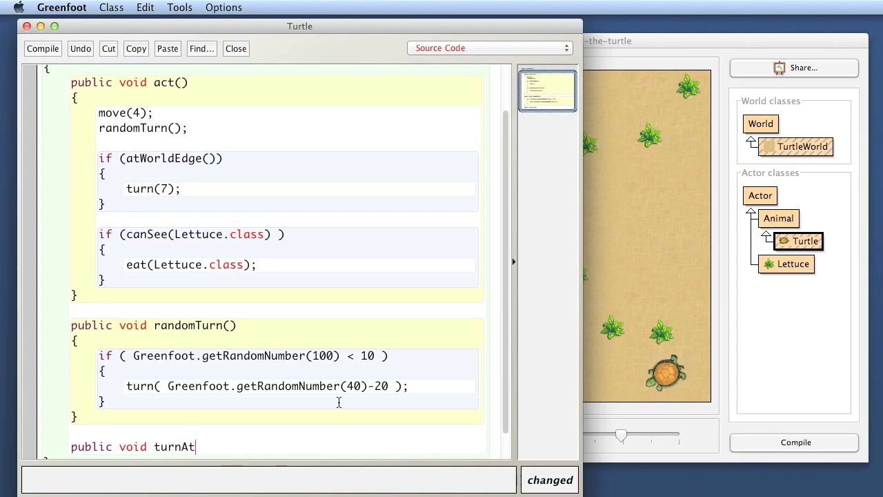
type("Edge()")
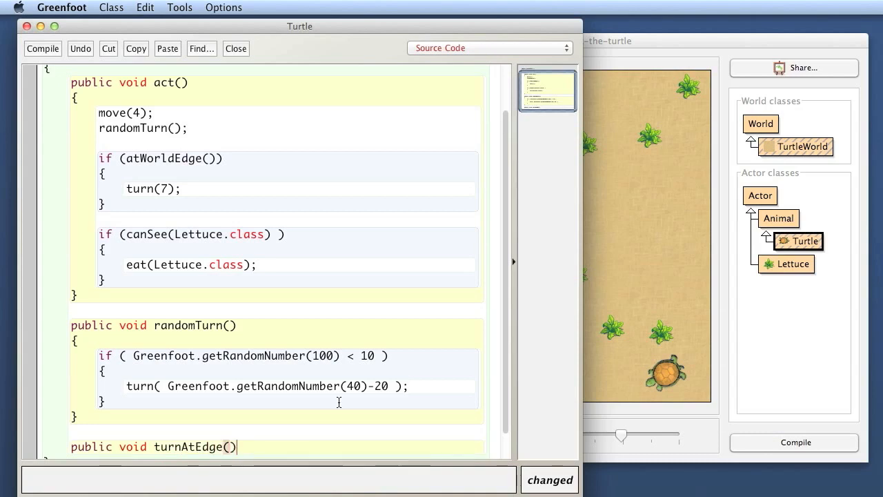
scroll("down", 3)
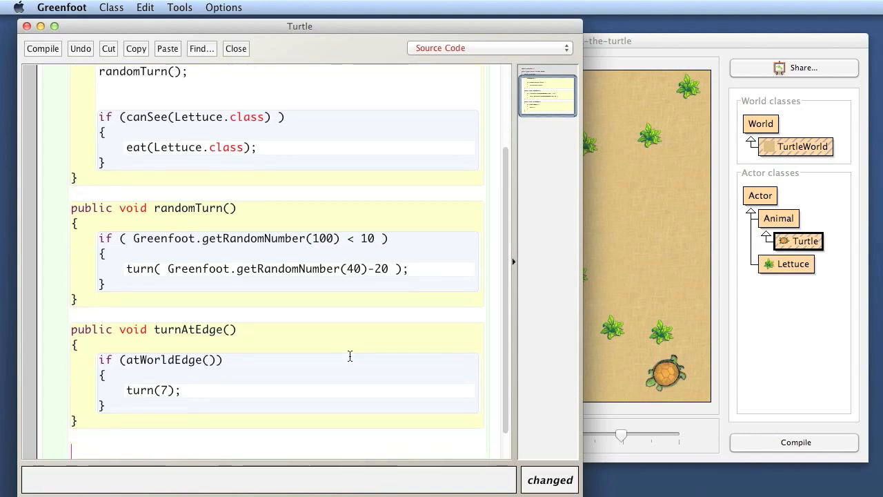
Step: Write the 'void tryToEatLettuce()' method header ready to receive the lettuce-eating block
type("void")
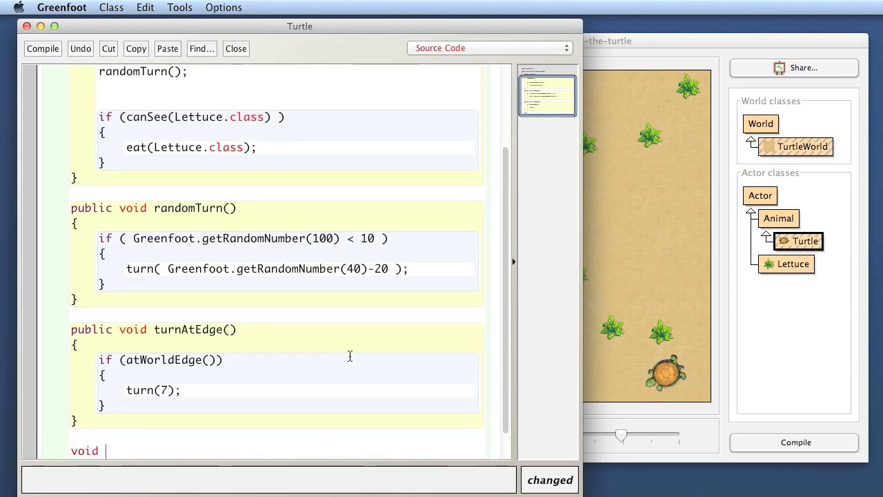
type("try")
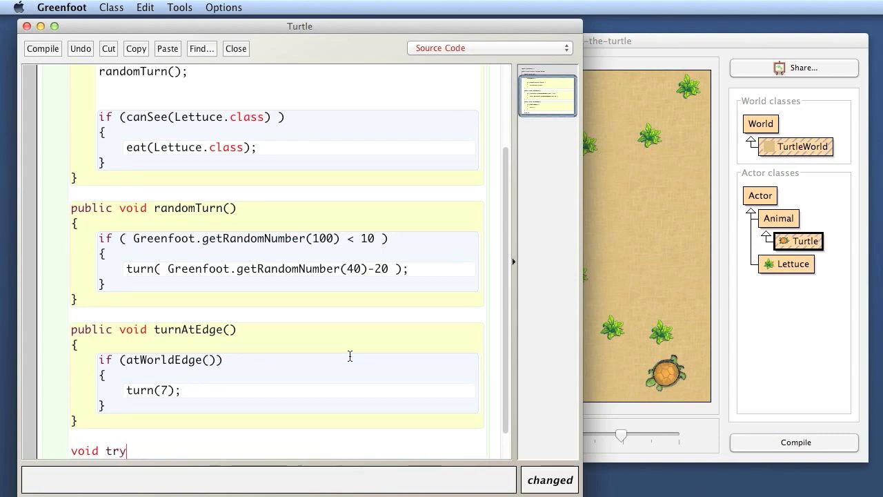
type("ToEatL")
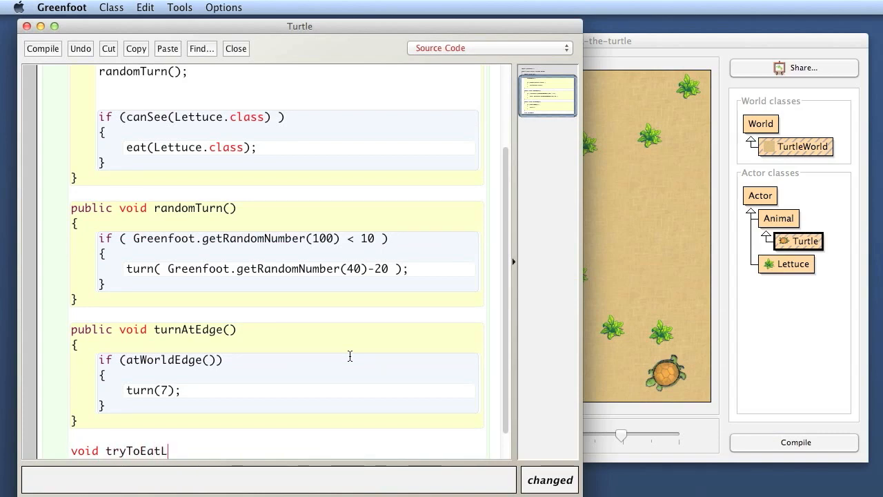
type("ettuce")
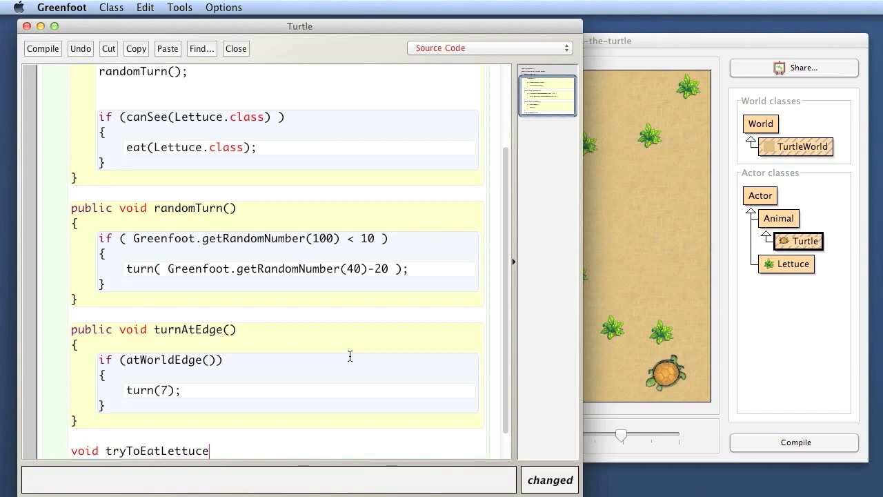
type("()")
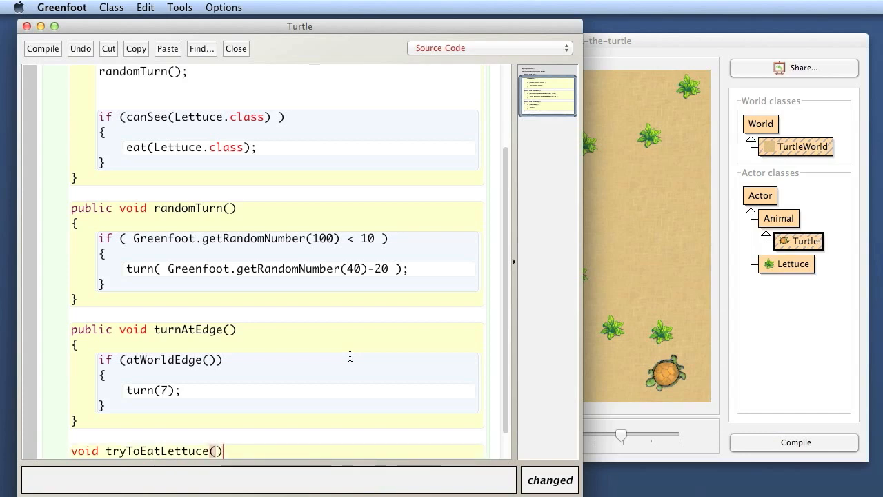
scroll("down", 3)
type("{")
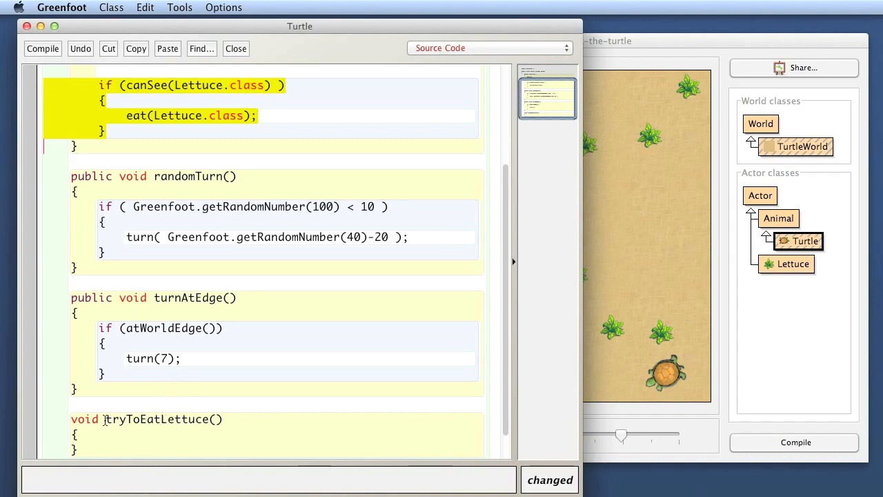
scroll("down", 3)
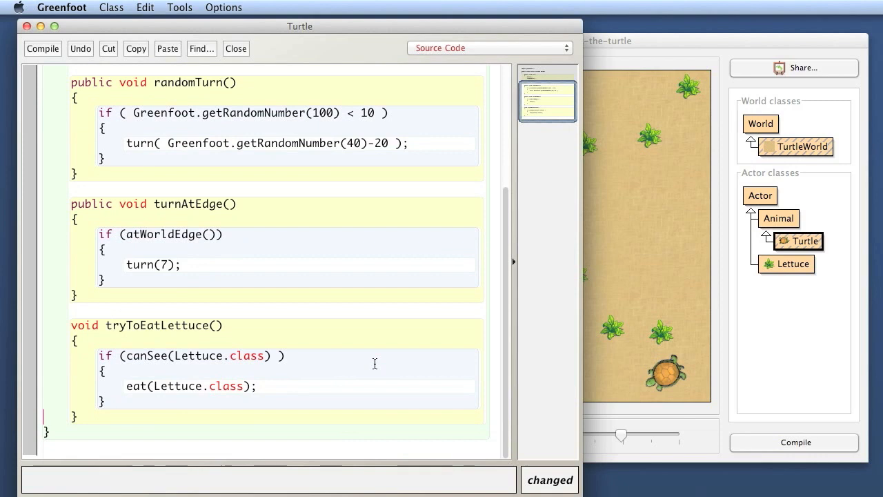
scroll("up", 3)
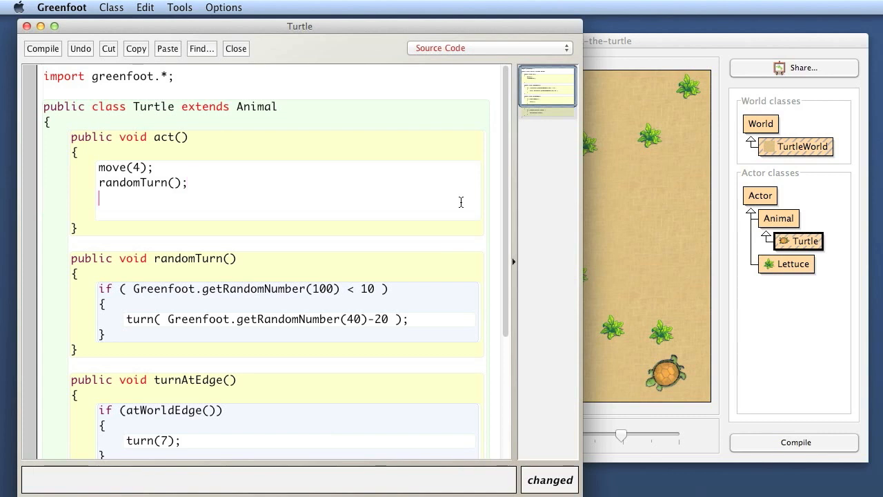
Step: Add turnAtEdge(); and tryToEatLettuce(); calls after randomTurn(); in act()
type("turnAtEdge();")
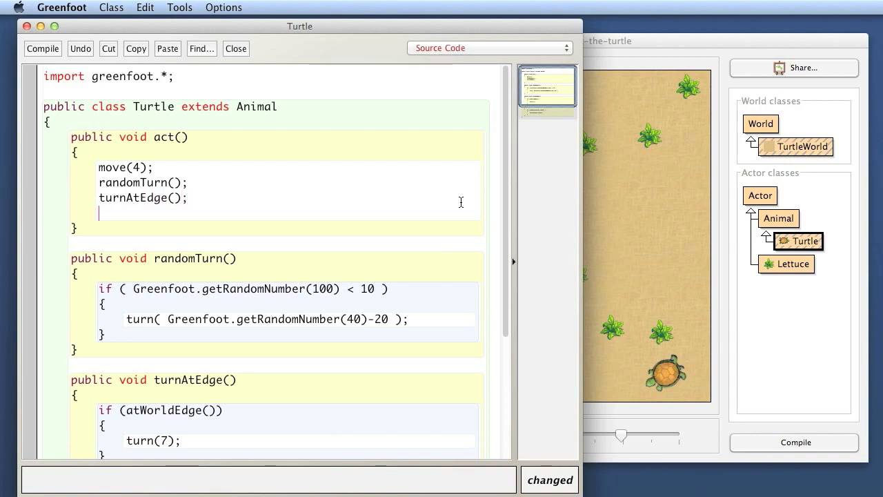
type("tryT")
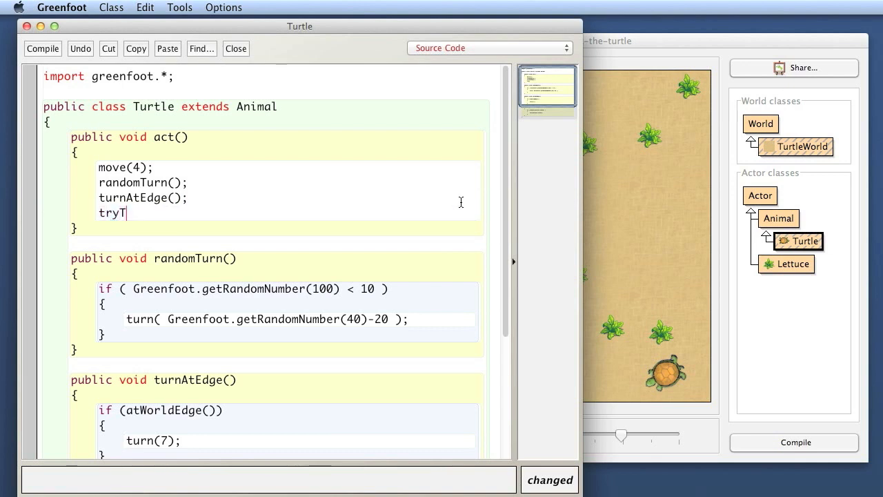
type("oEatLettu")
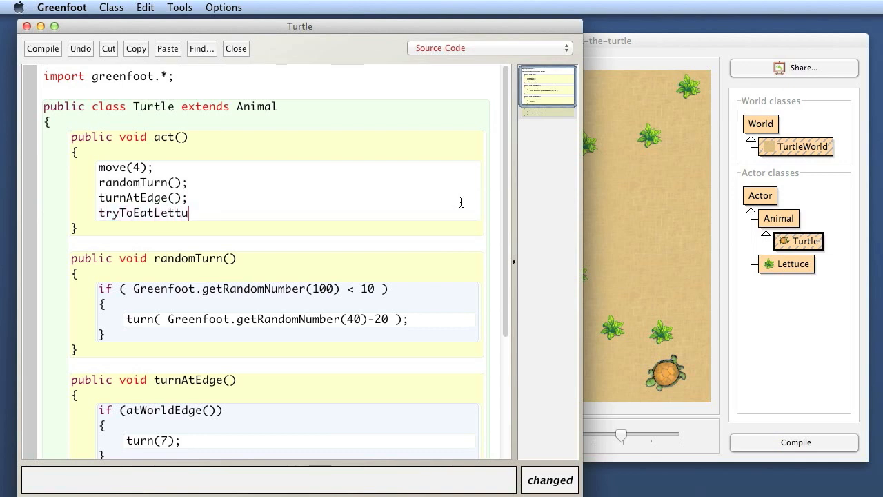
type("ce();")
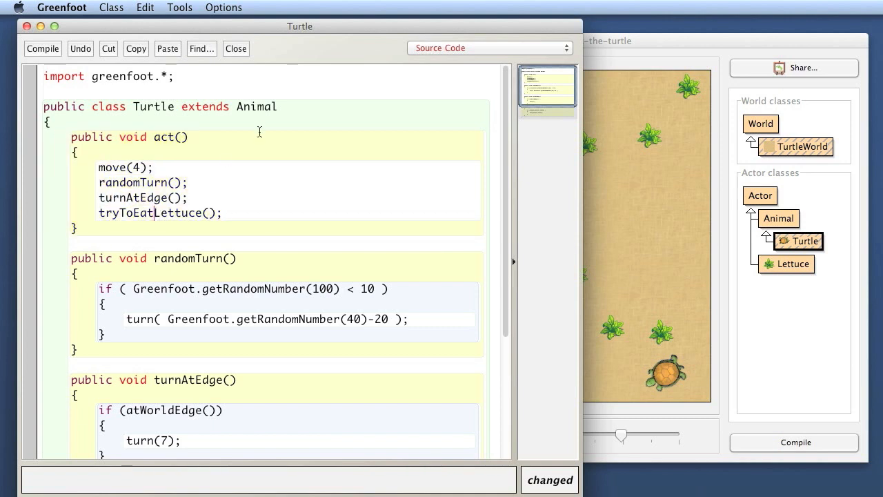
mouse_move(321, 169)
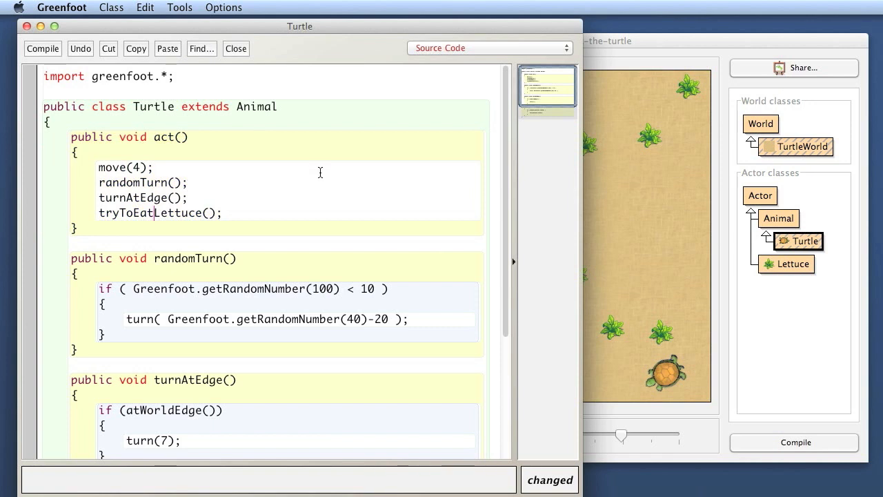
mouse_move(62, 138)
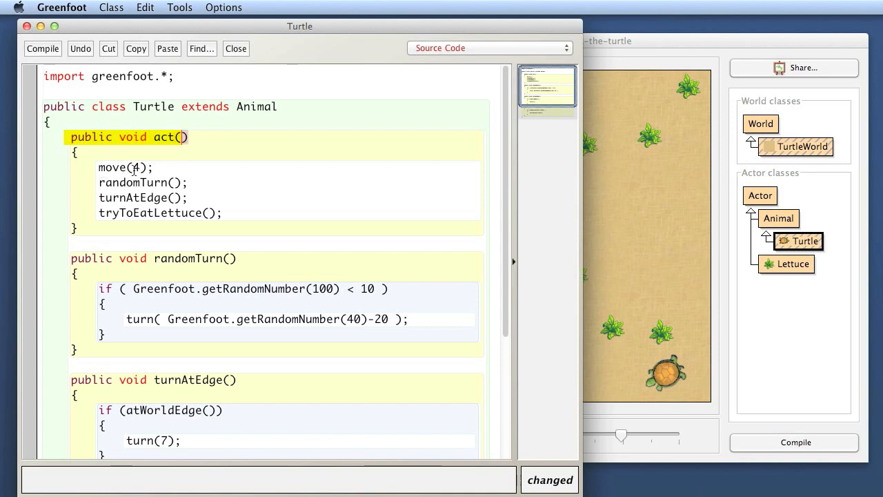
double_click(144, 182)
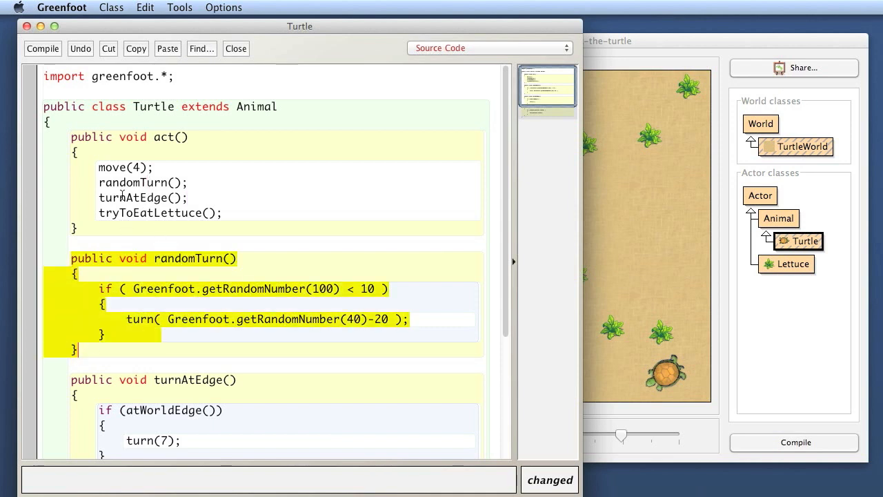
double_click(132, 182)
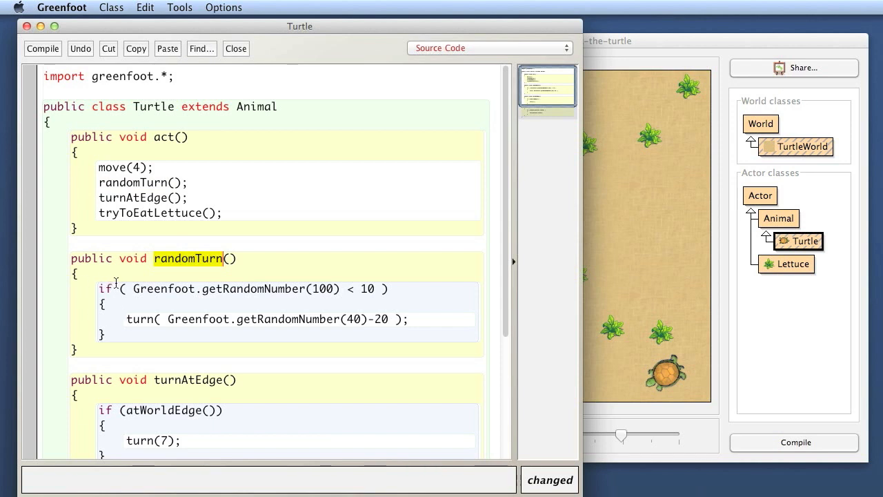
mouse_move(138, 347)
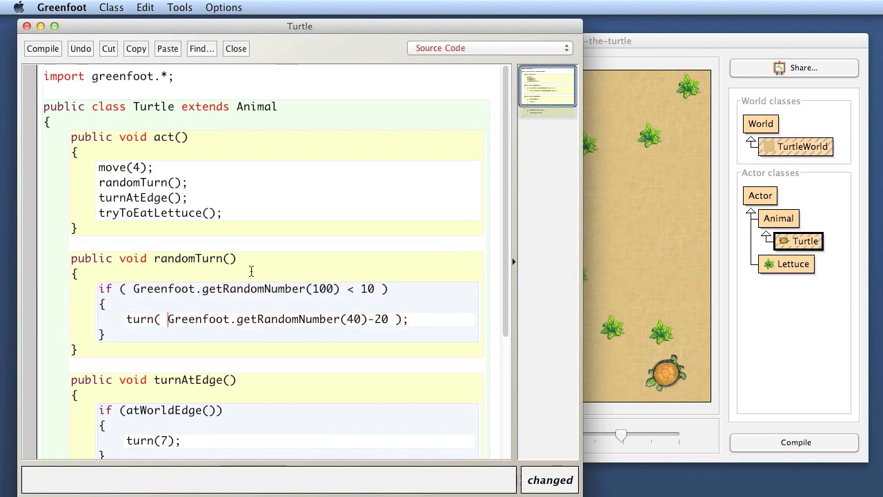
scroll("down", 3)
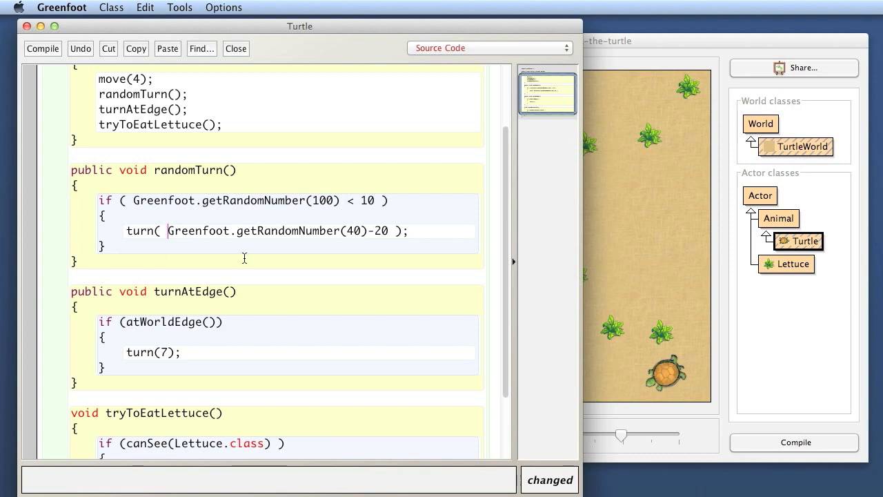
mouse_move(151, 210)
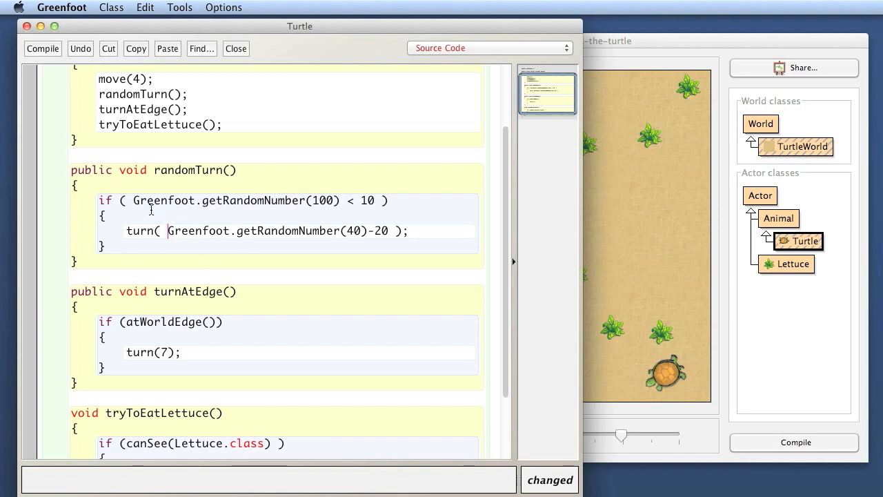
scroll("up", 3)
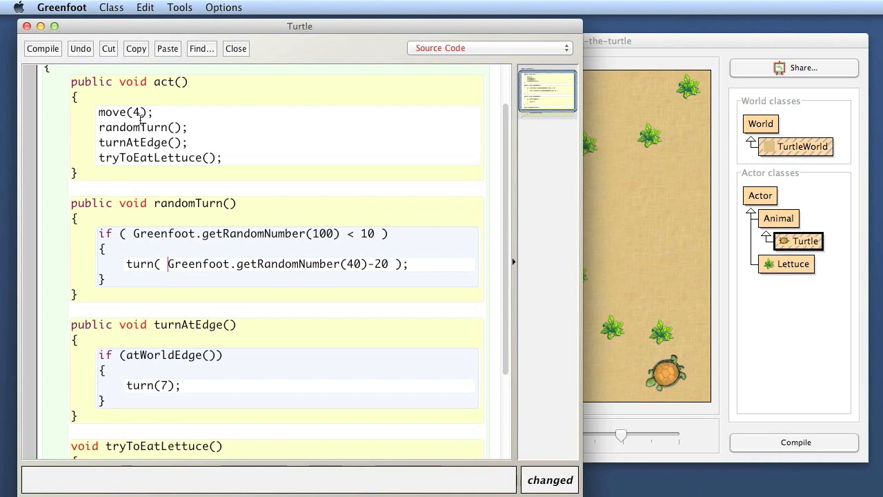
scroll("up", 3)
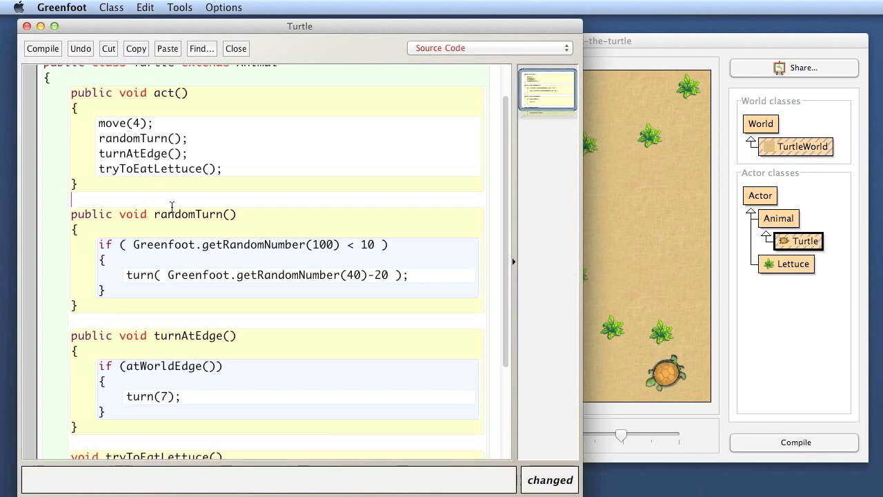
mouse_move(279, 180)
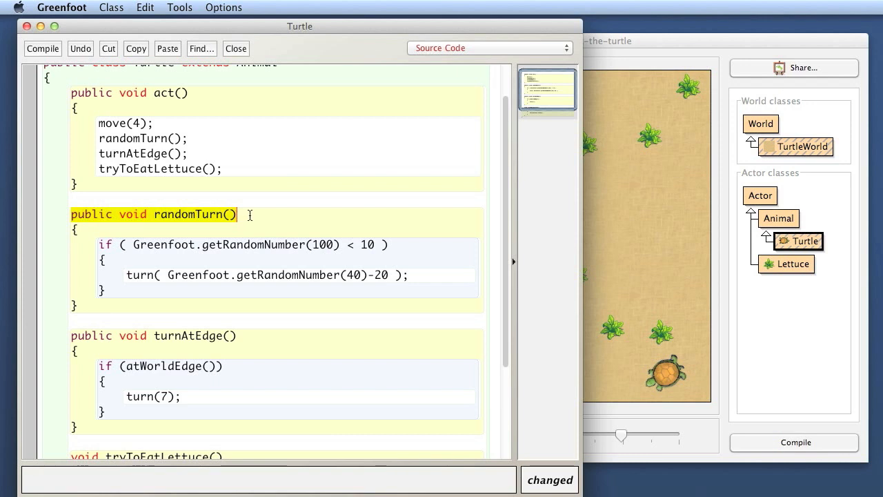
Step: Write the Javadoc "With a 10% probability, turn a bit right or left." above randomTurn()
key("Return")
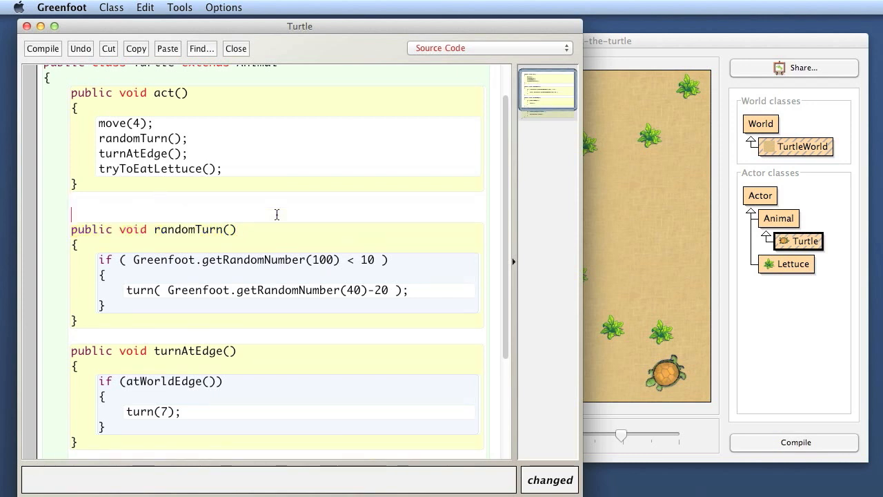
type("/")
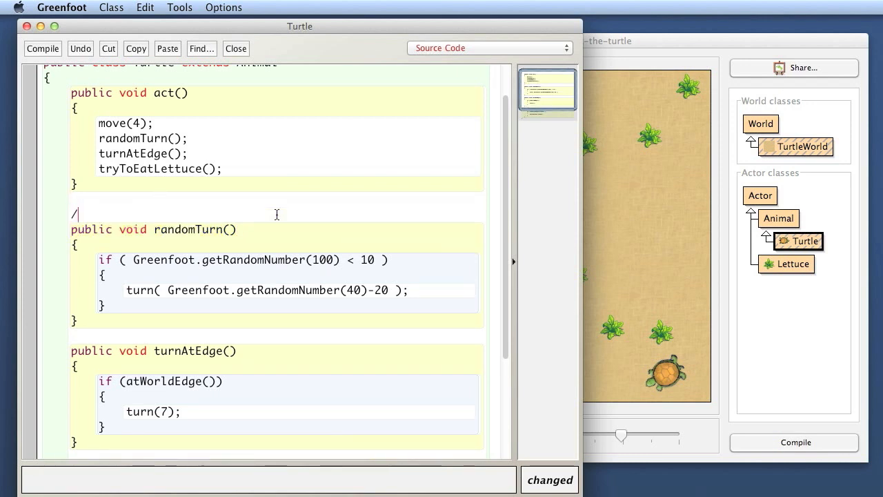
type("**")
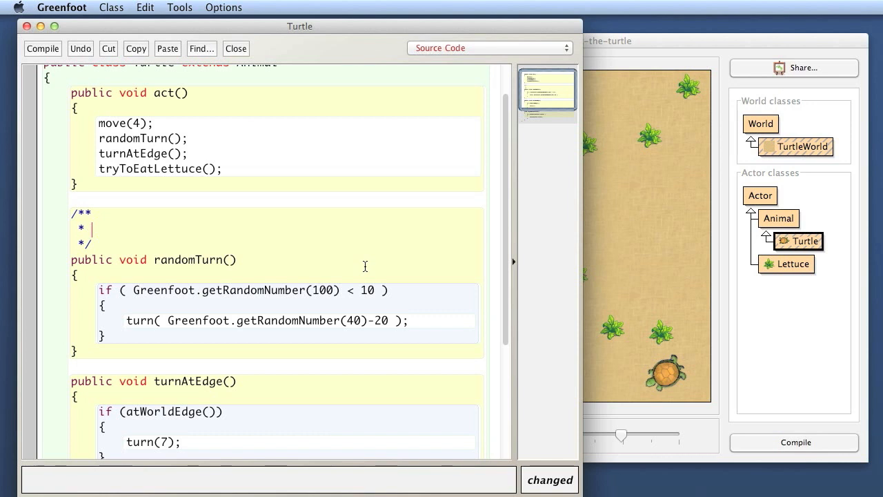
type("W")
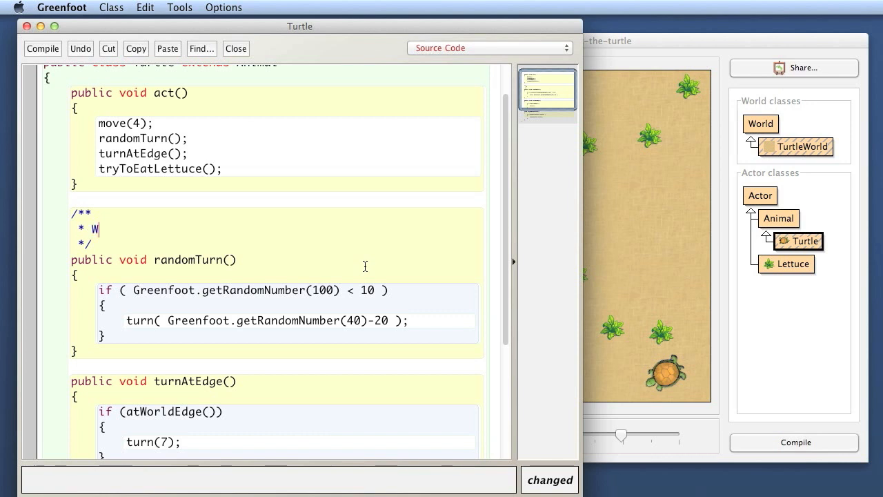
type("ith a 10")
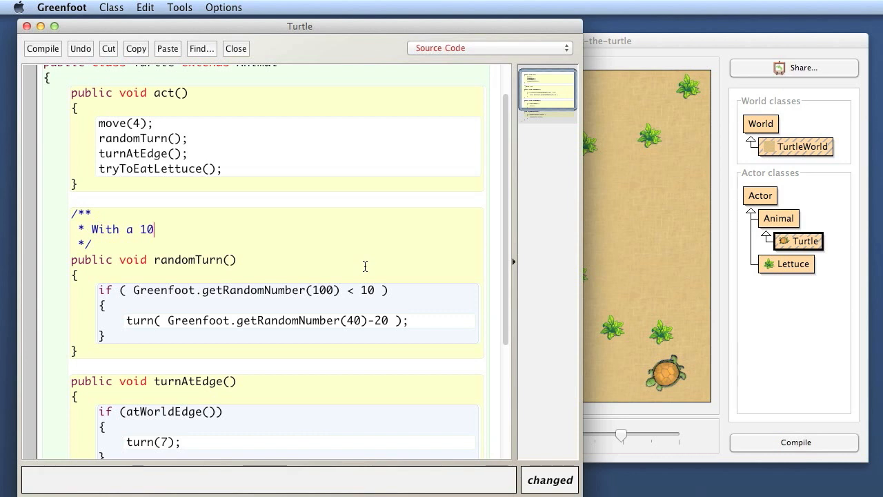
type("% probability, turn a bit right o")
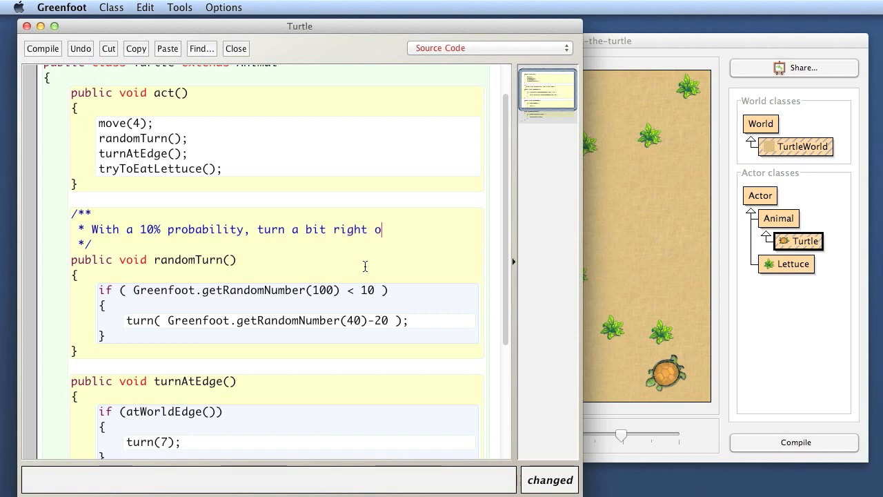
type("r left.")
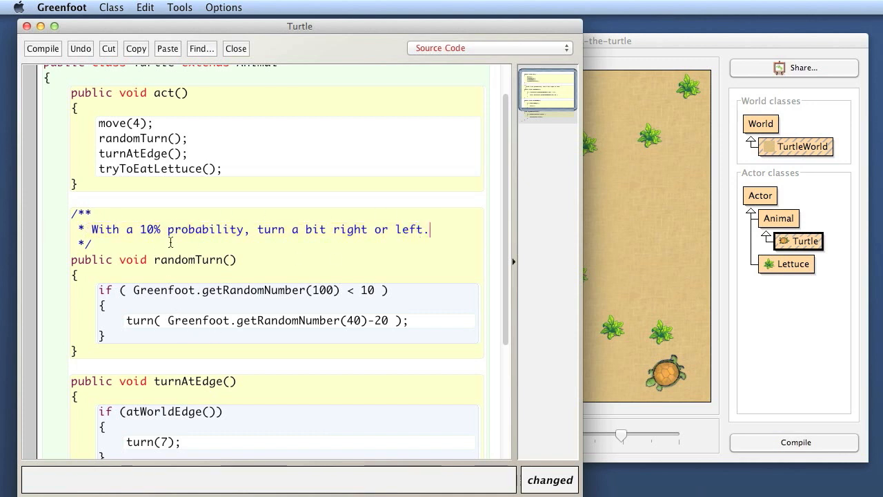
scroll("down", 3)
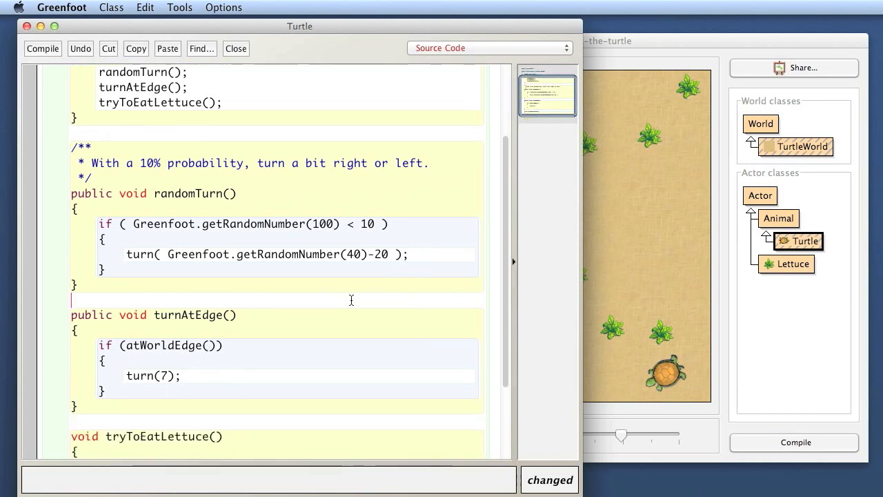
Step: Document turnAtEdge(): "If we reach the edge of the world, turn a little bit."
type("/**")
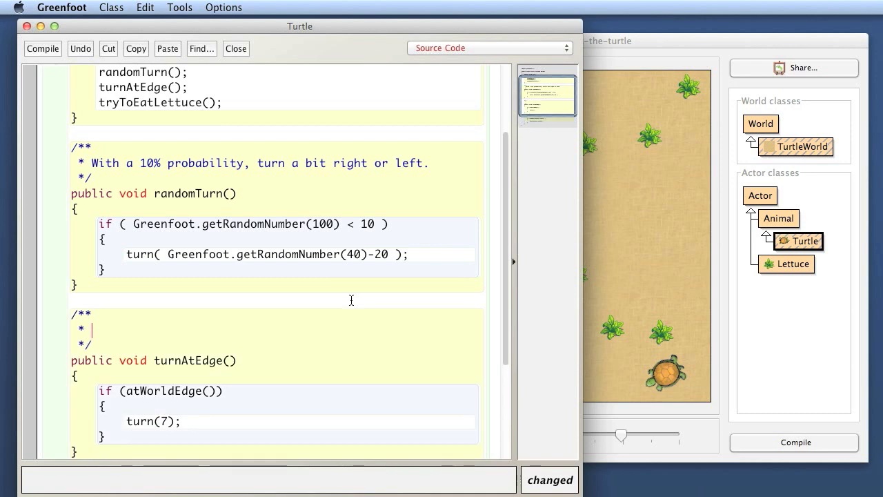
type("If we reach the edge")
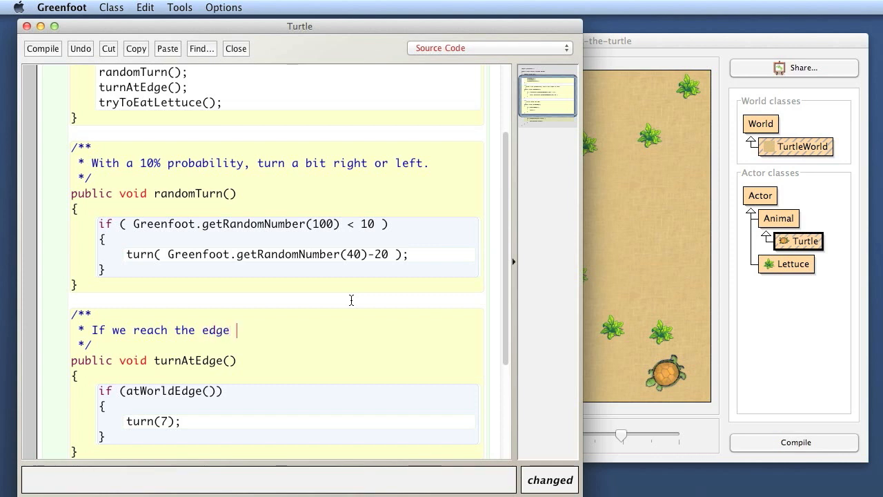
type("of the world,")
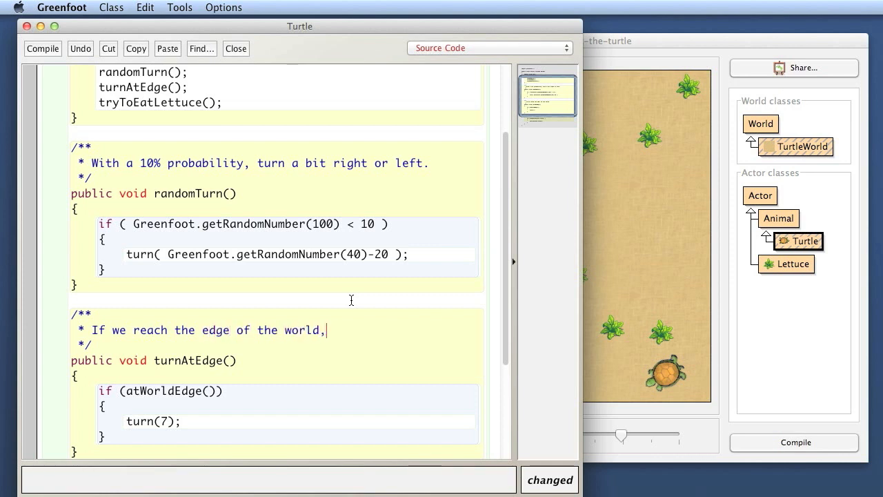
type("turn")
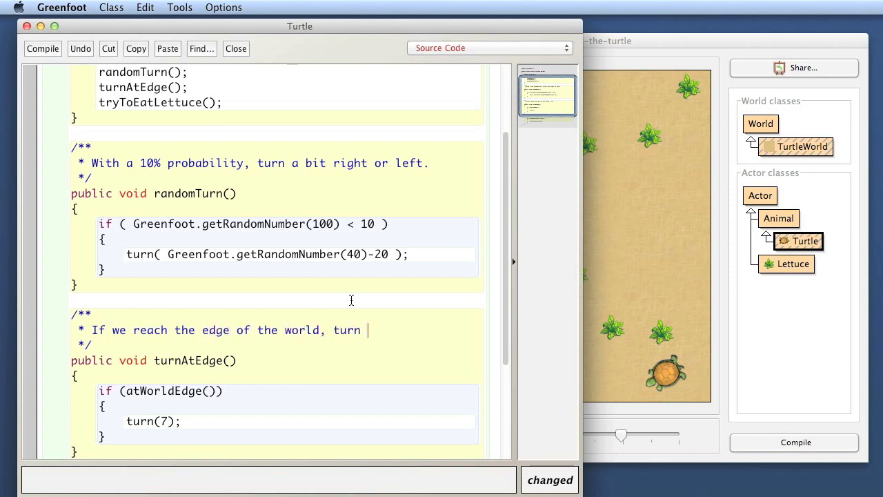
type("a little bit.")
type("* Ch")
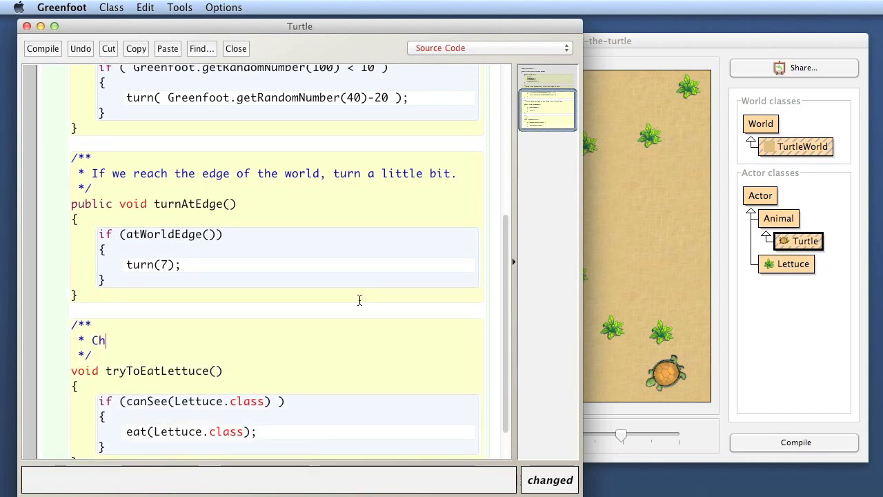
Step: Document tryToEatLettuce(): "Check whether we can see Lettuce. If we can, eat it."
type("eck whether")
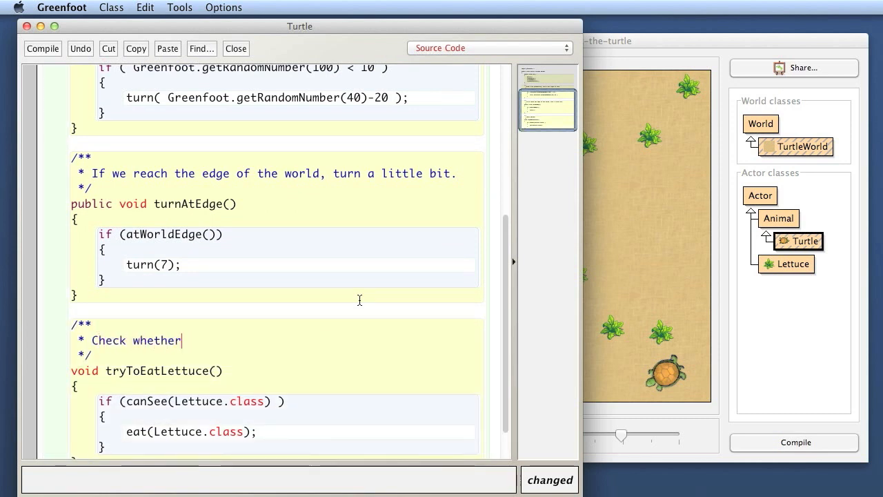
type("we can see Le")
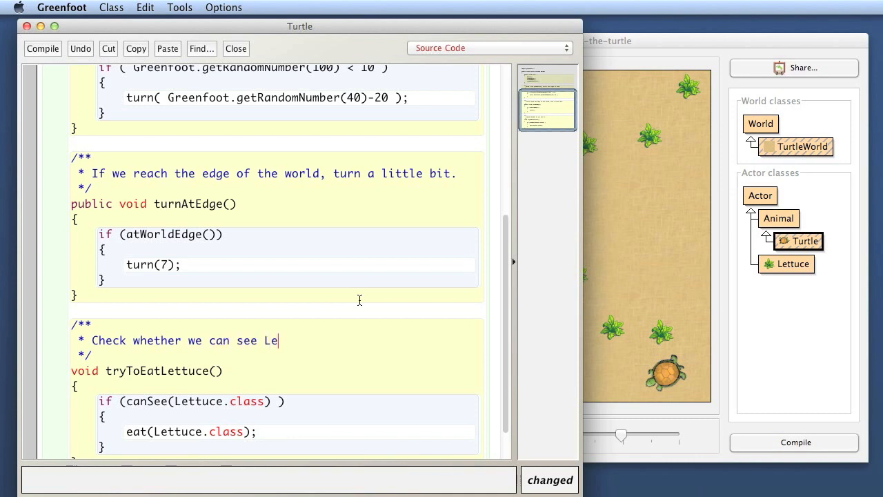
type("ttuce. I")
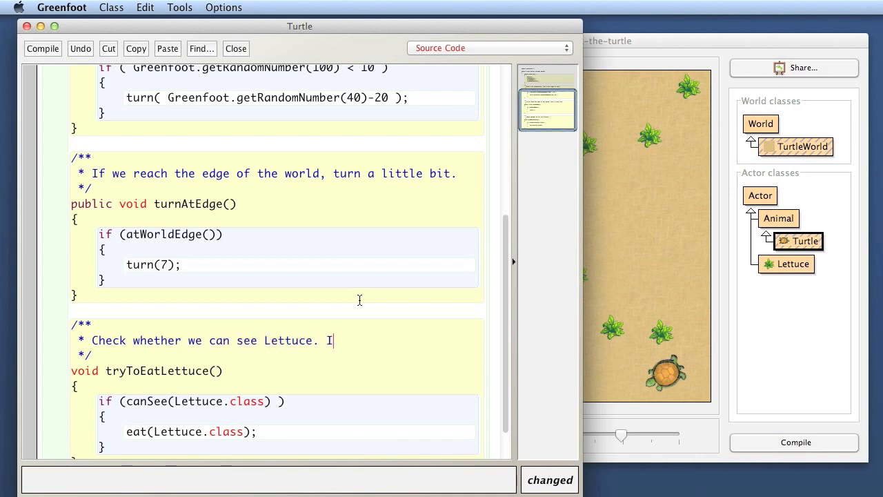
type("f we can,")
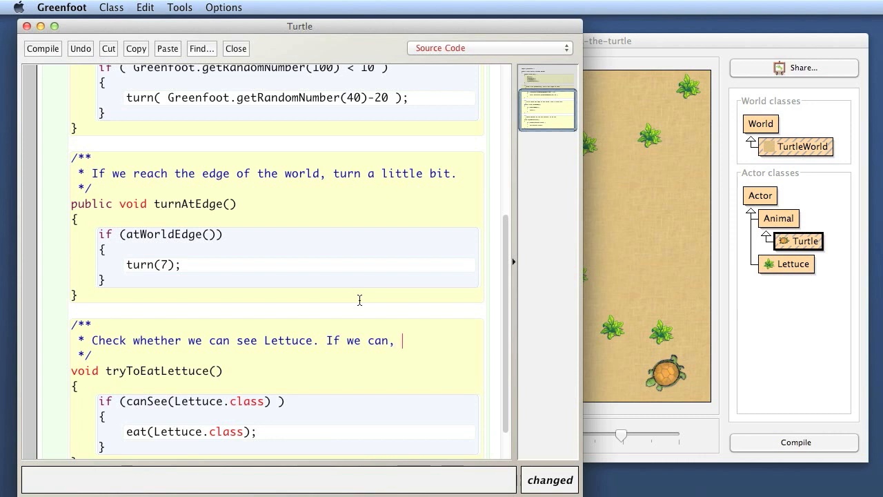
type("eat it.")
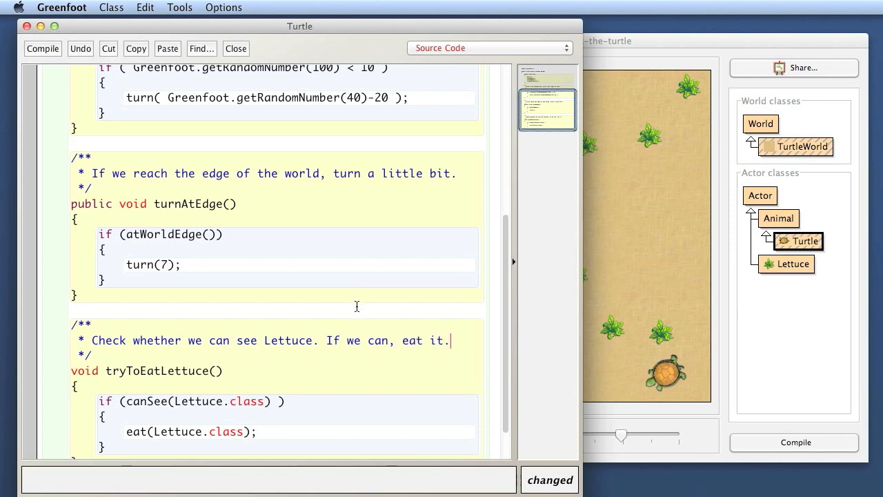
scroll("down", 3)
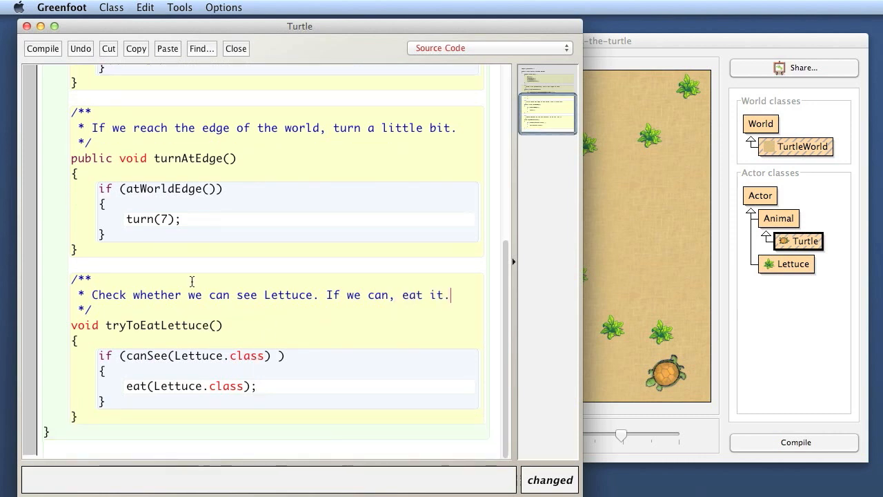
scroll("up", 3)
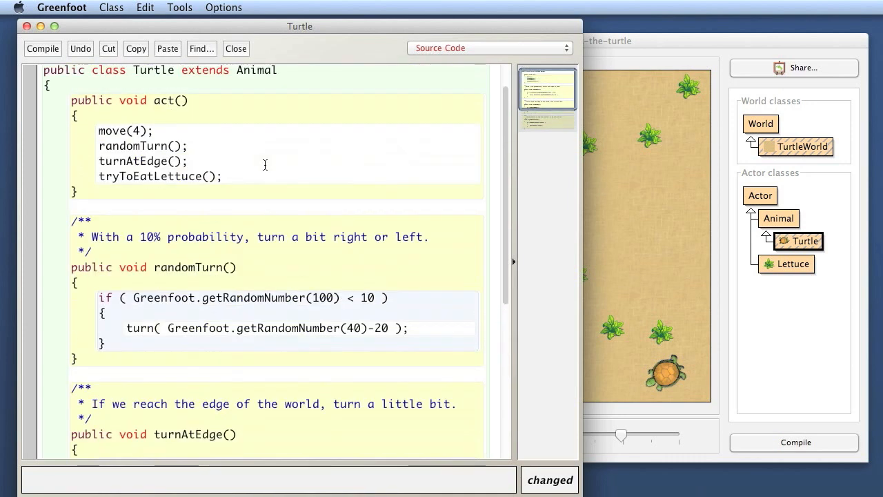
scroll("up", 3)
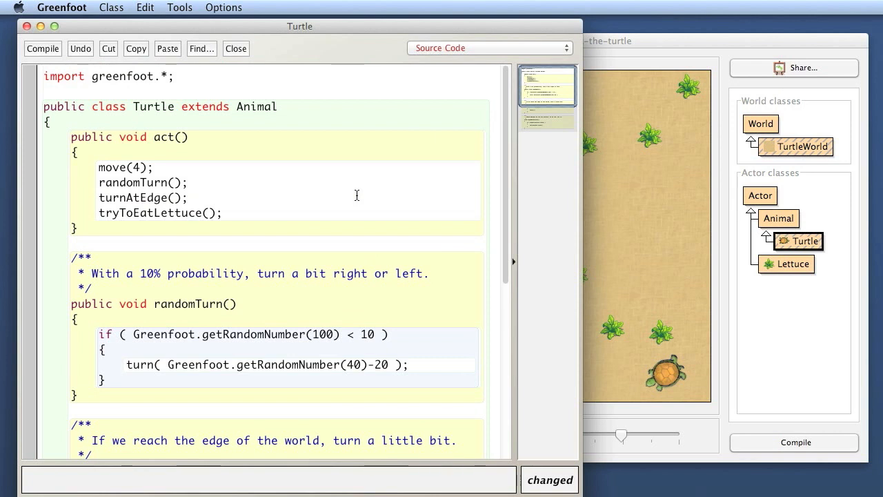
scroll("down", 3)
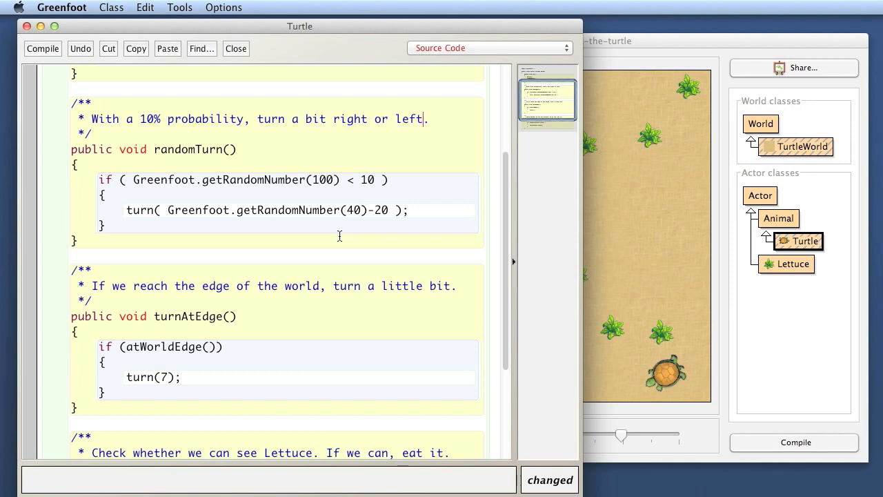
mouse_move(174, 206)
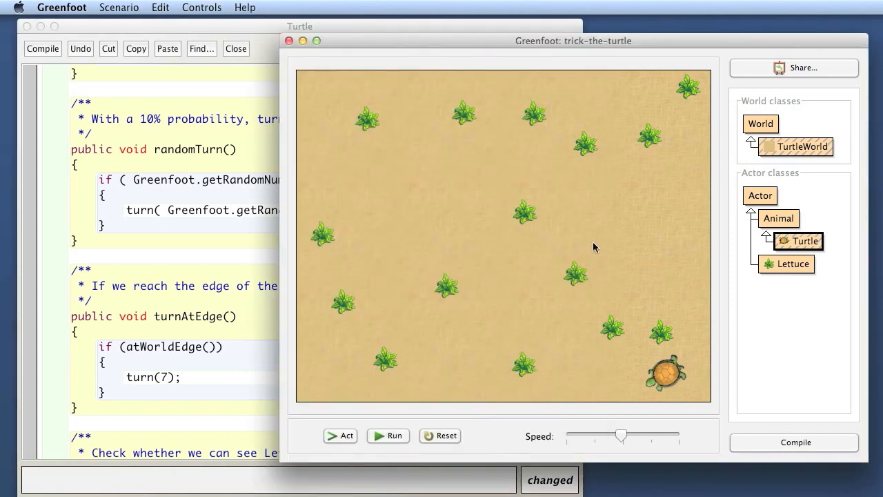
mouse_move(665, 369)
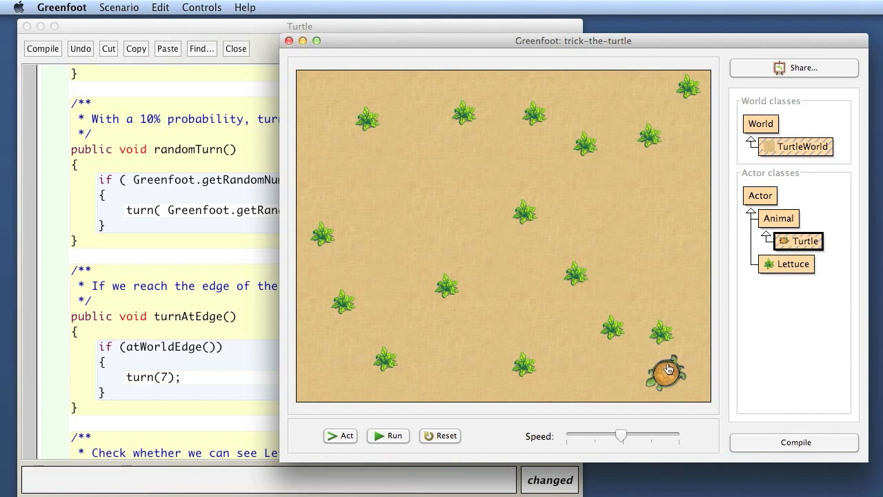
mouse_move(503, 178)
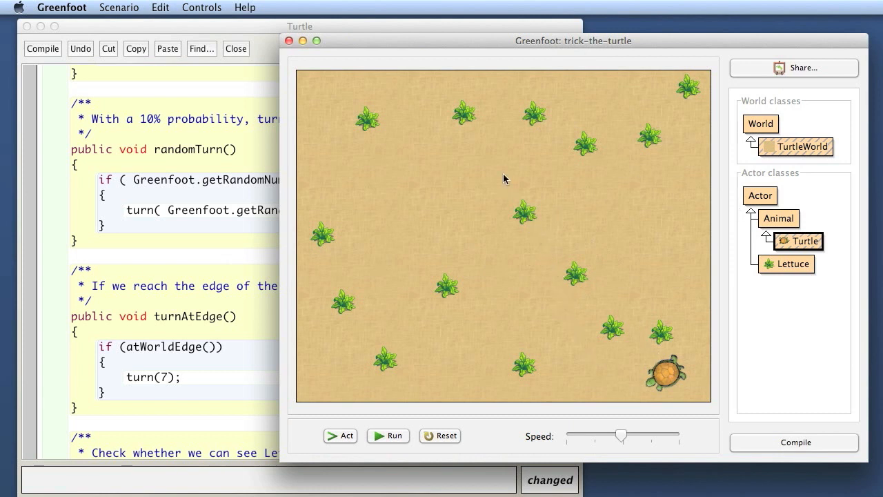
mouse_move(524, 265)
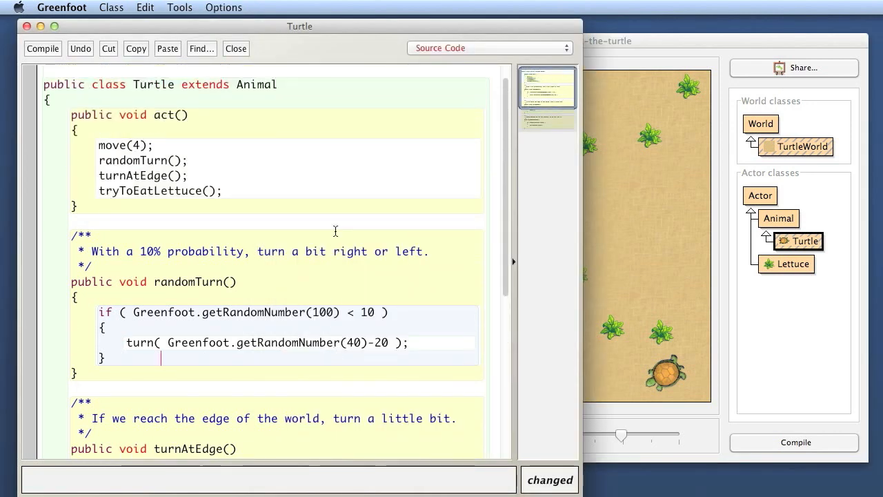
scroll("down", 3)
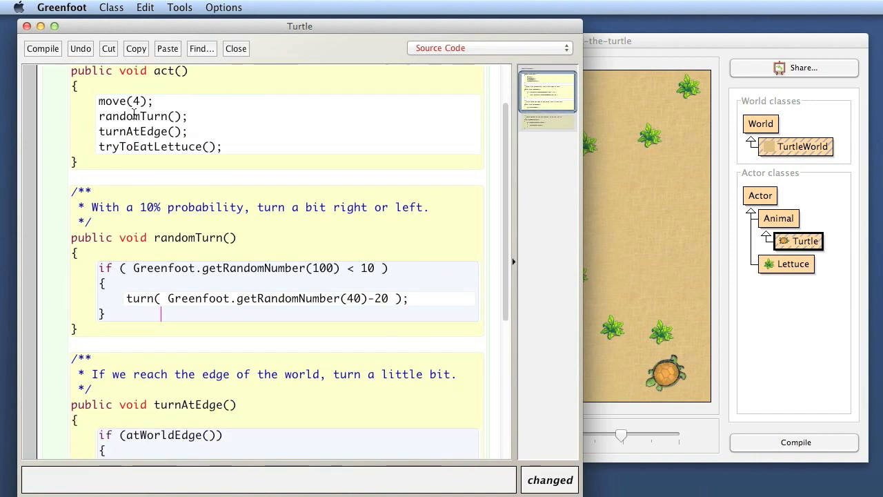
mouse_move(145, 141)
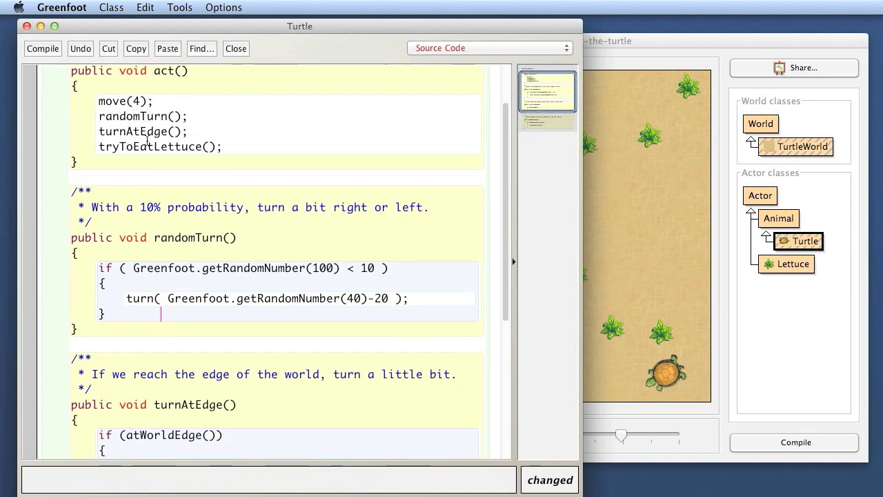
mouse_move(296, 232)
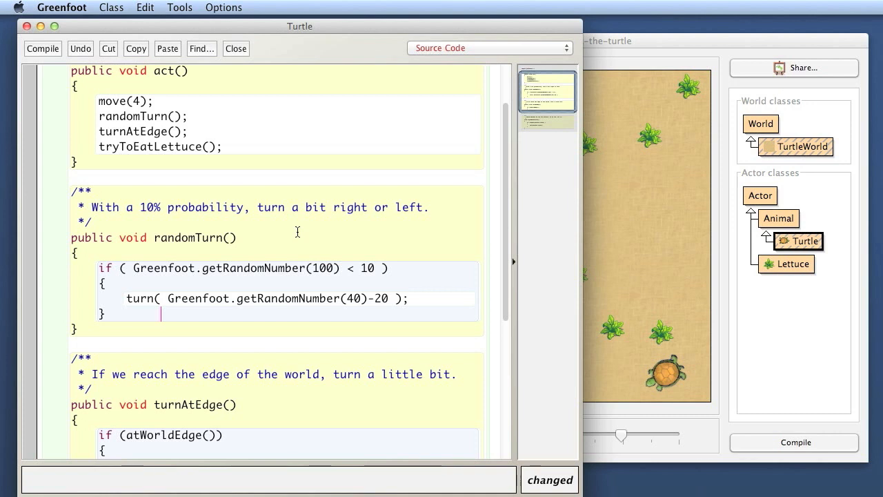
mouse_move(203, 242)
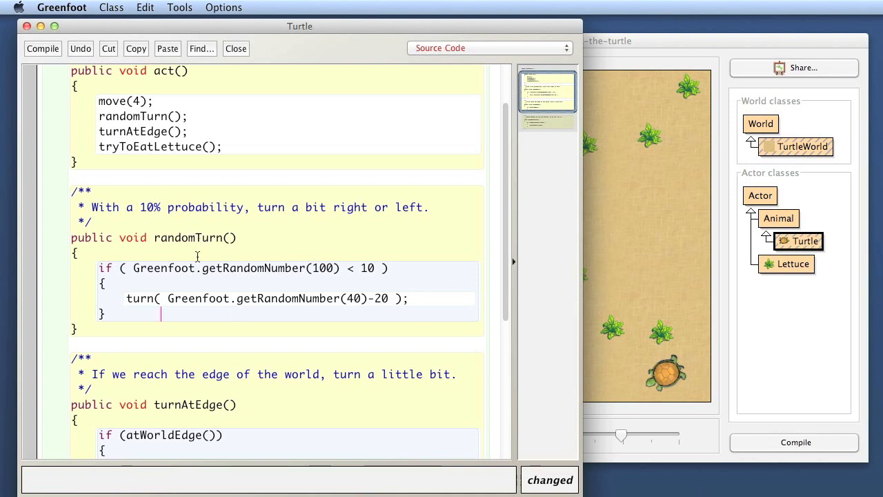
scroll("down", 3)
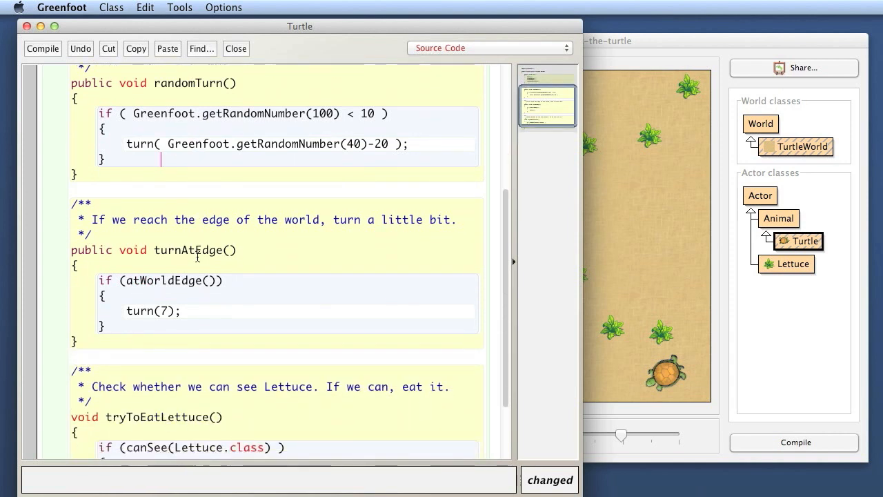
mouse_move(233, 293)
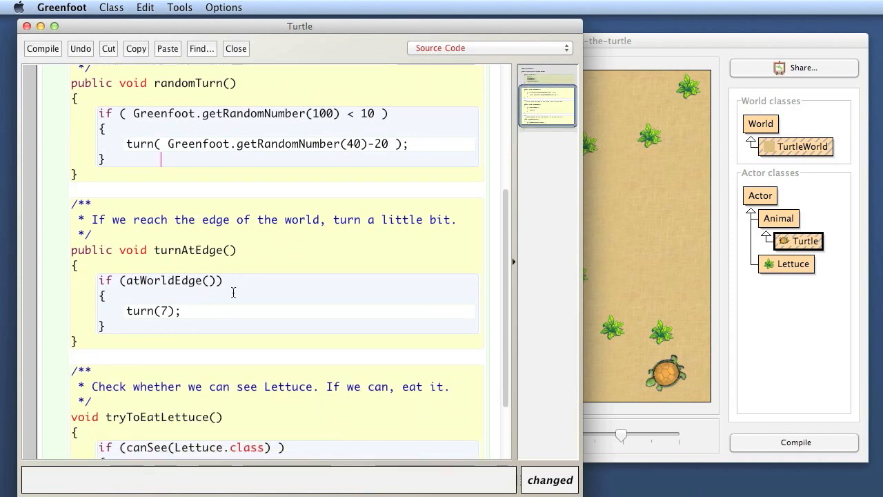
scroll("down", 3)
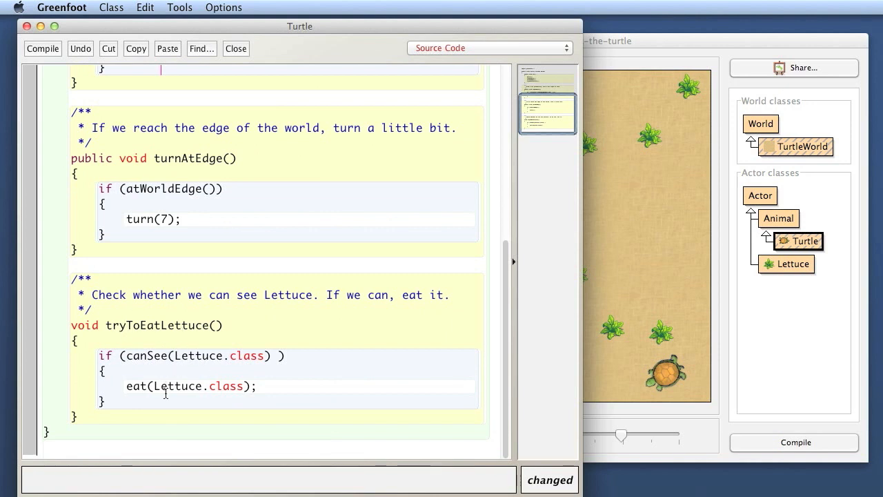
mouse_move(345, 355)
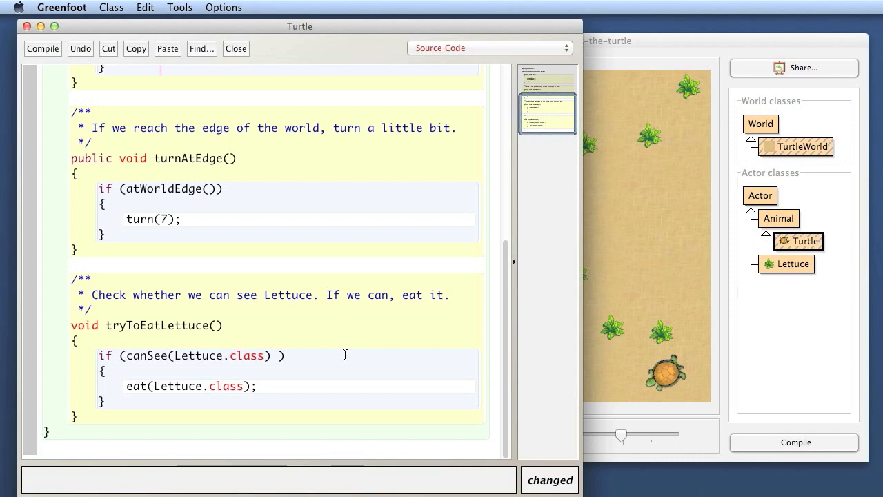
mouse_move(291, 395)
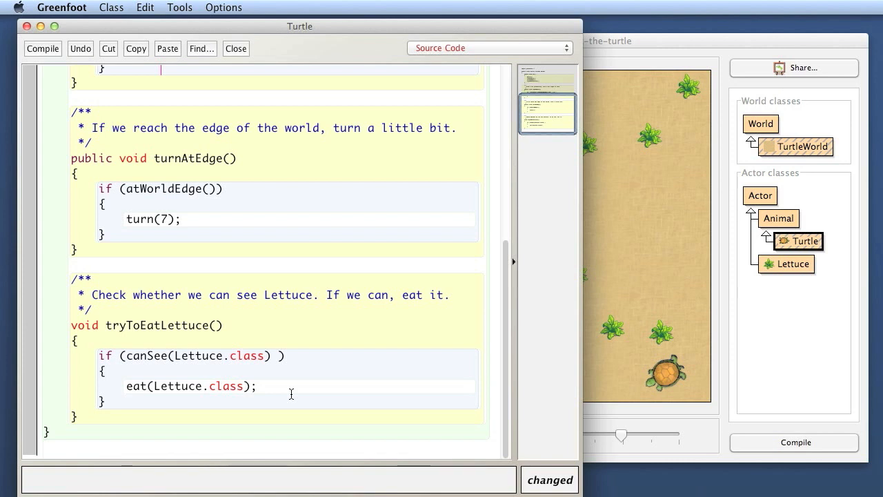
scroll("up", 3)
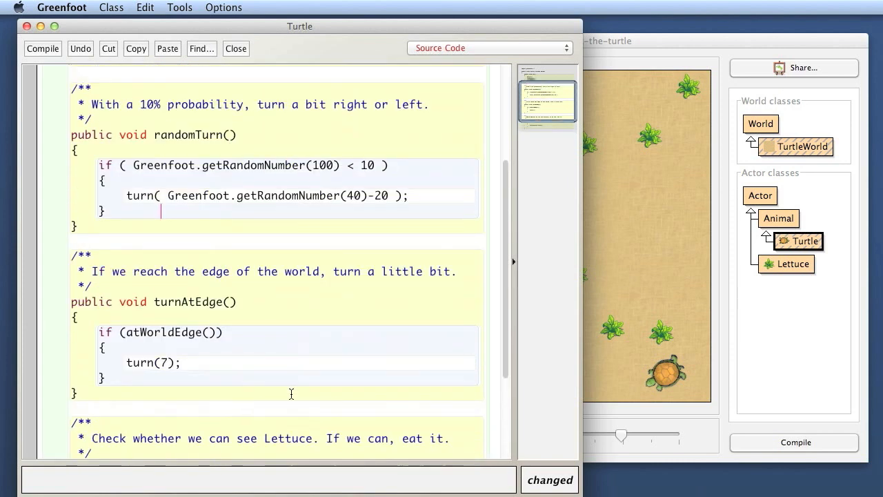
scroll("up", 3)
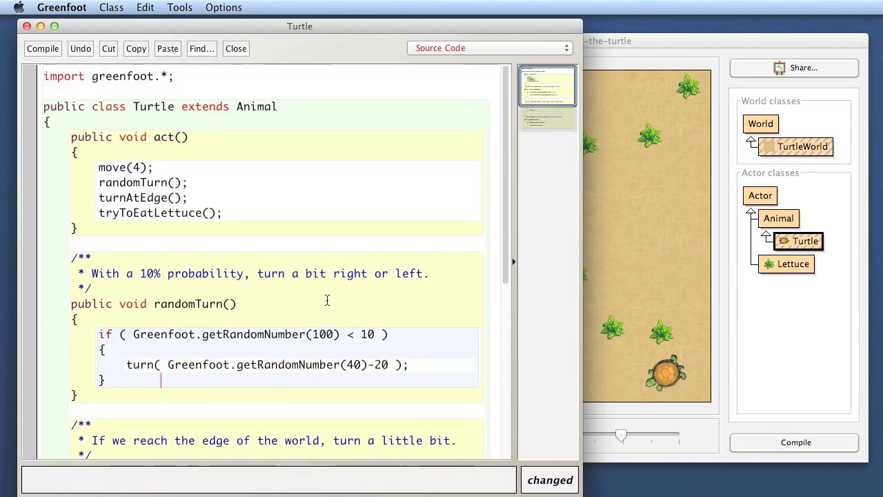
mouse_move(317, 232)
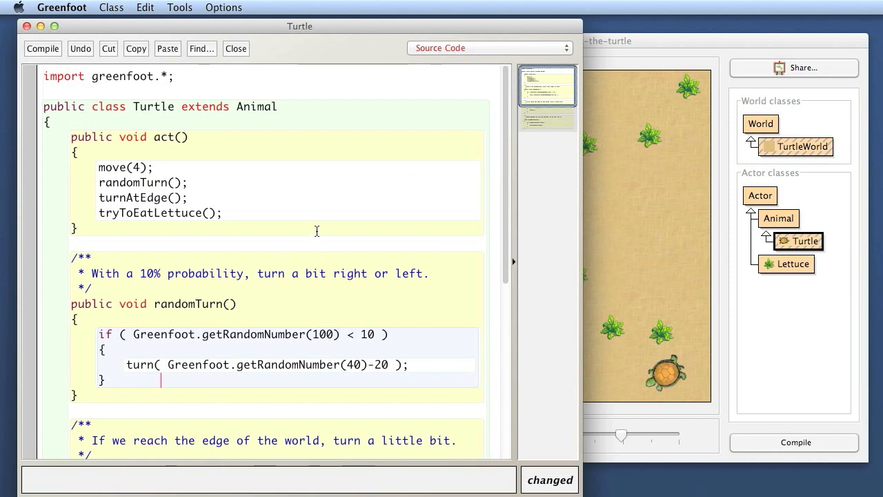